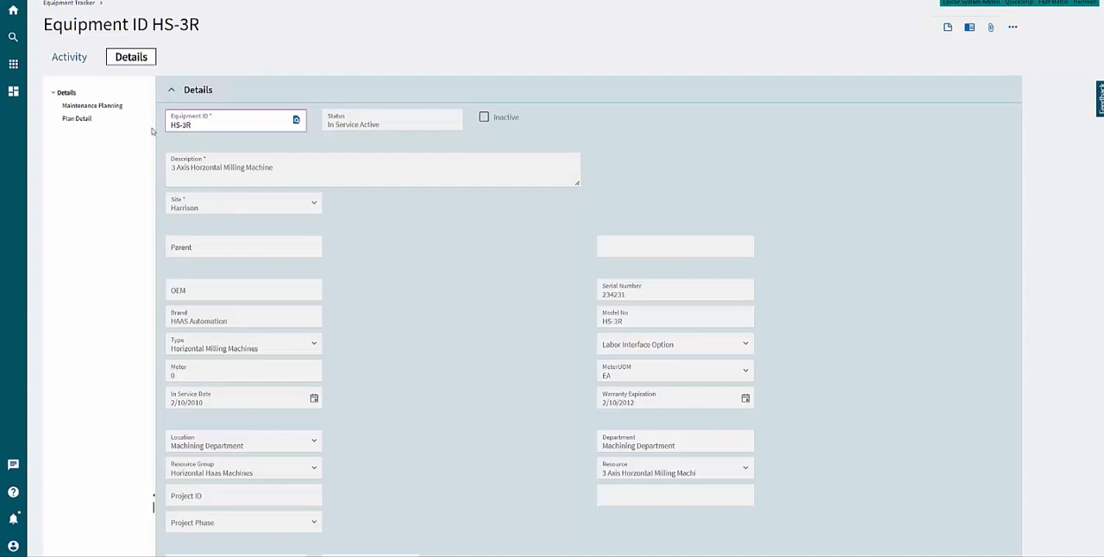
Show INJM01's Activity with the oil change maintenance log expanded, toggling its cost totals
{"action": "left_click", "coordinate": [69, 57]}
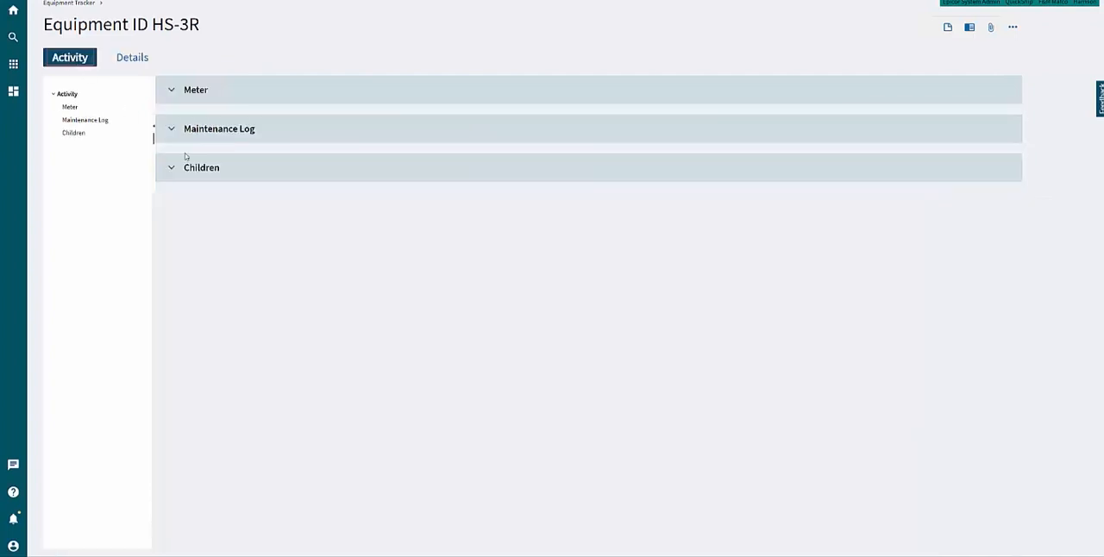
{"action": "left_click", "coordinate": [201, 167]}
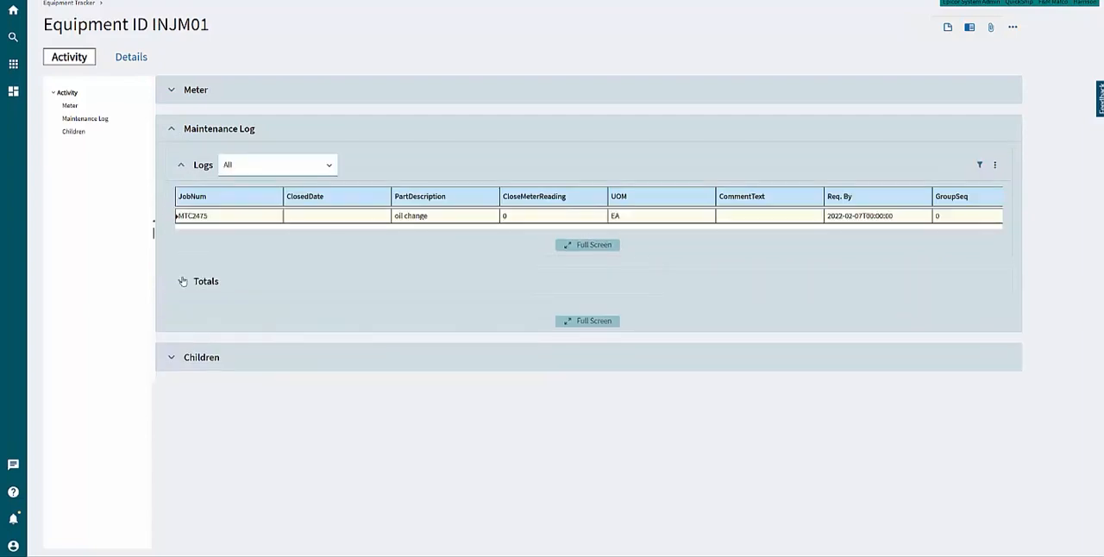
{"action": "left_click", "coordinate": [182, 282]}
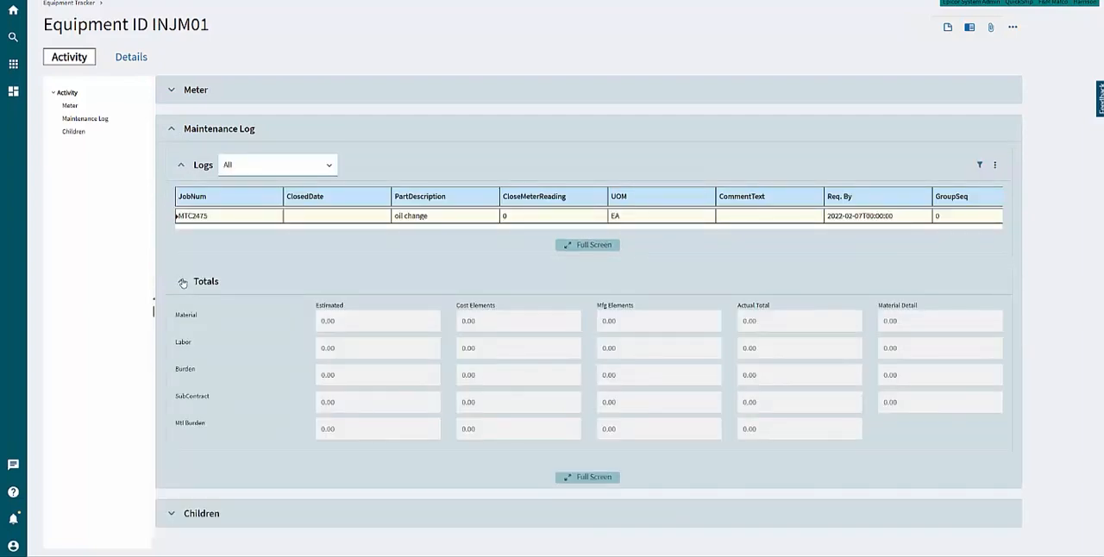
{"action": "left_click", "coordinate": [181, 281]}
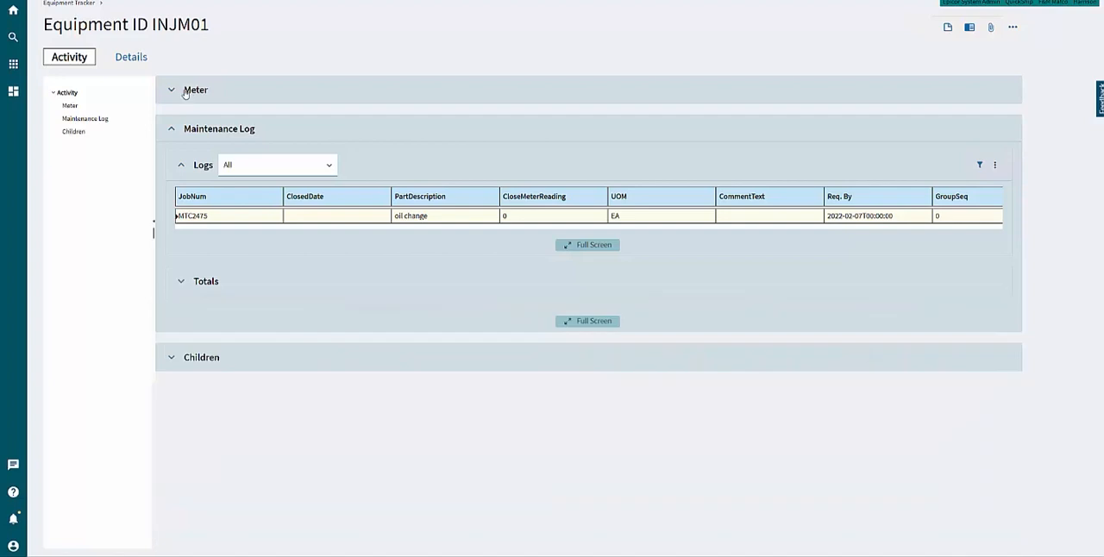
Expand the Meter section to show the equipment's meter reading history
{"action": "left_click", "coordinate": [173, 90]}
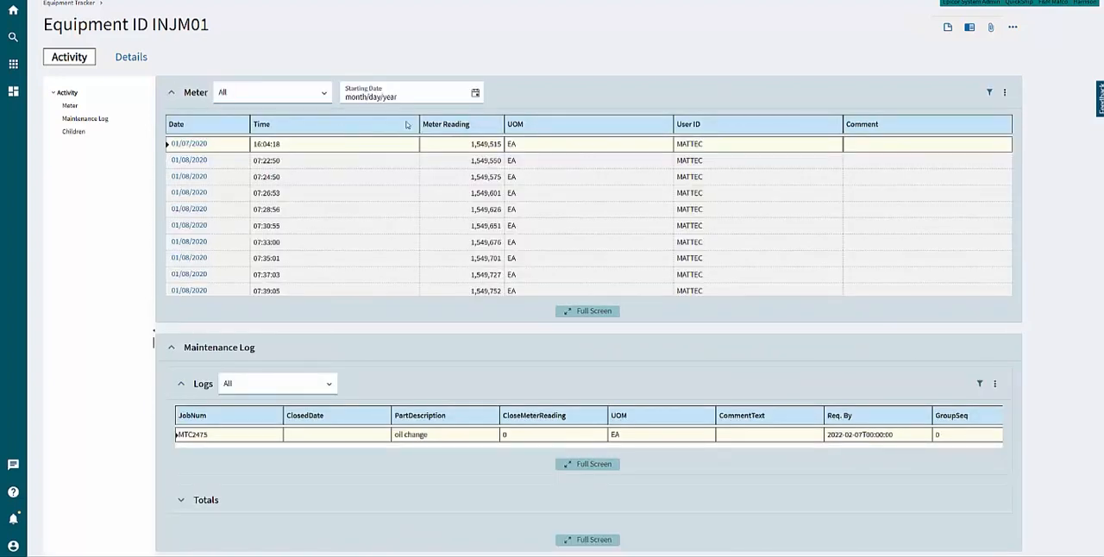
{"action": "left_click", "coordinate": [130, 56]}
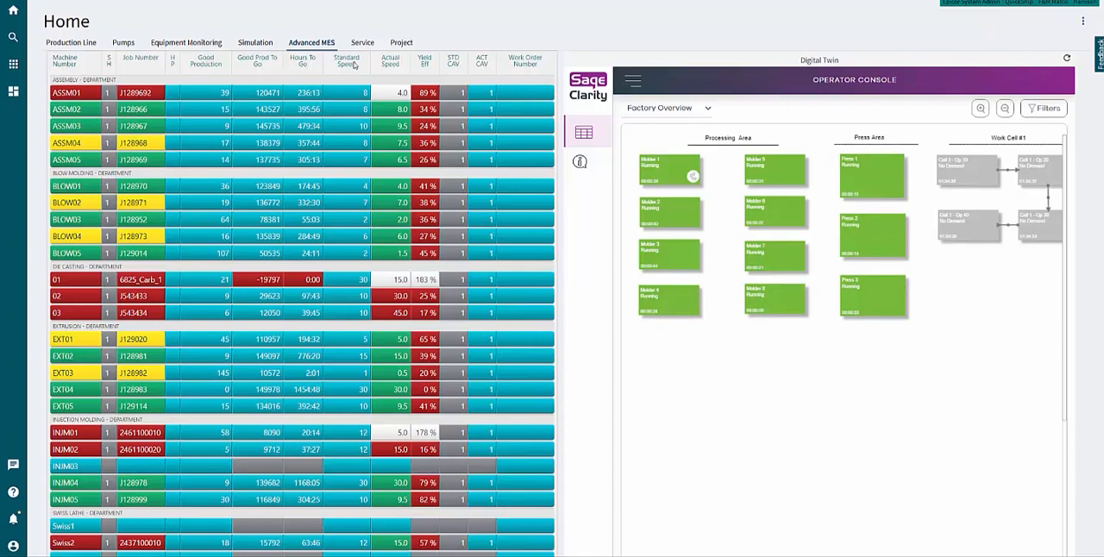
{"action": "mouse_move", "coordinate": [431, 63]}
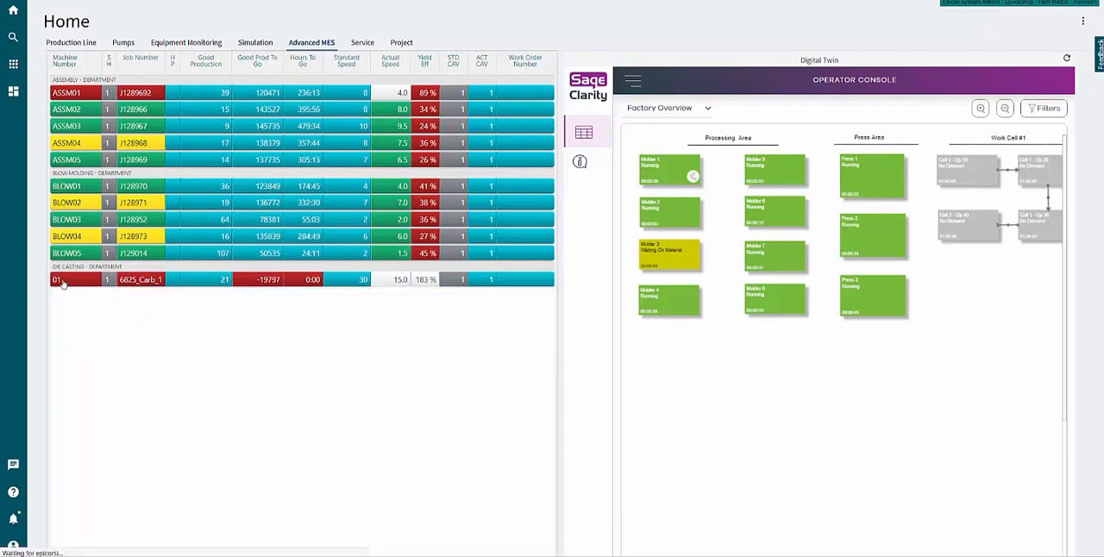
Switch the Digital Twin from the factory layout to the KPI Grid View of machine availability
{"action": "left_click", "coordinate": [65, 283]}
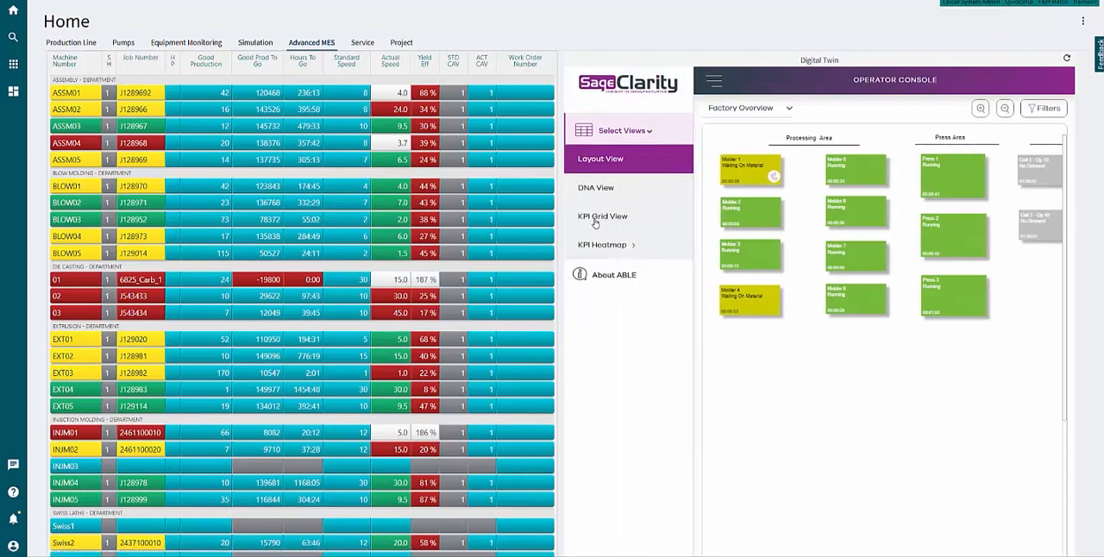
{"action": "left_click", "coordinate": [601, 216]}
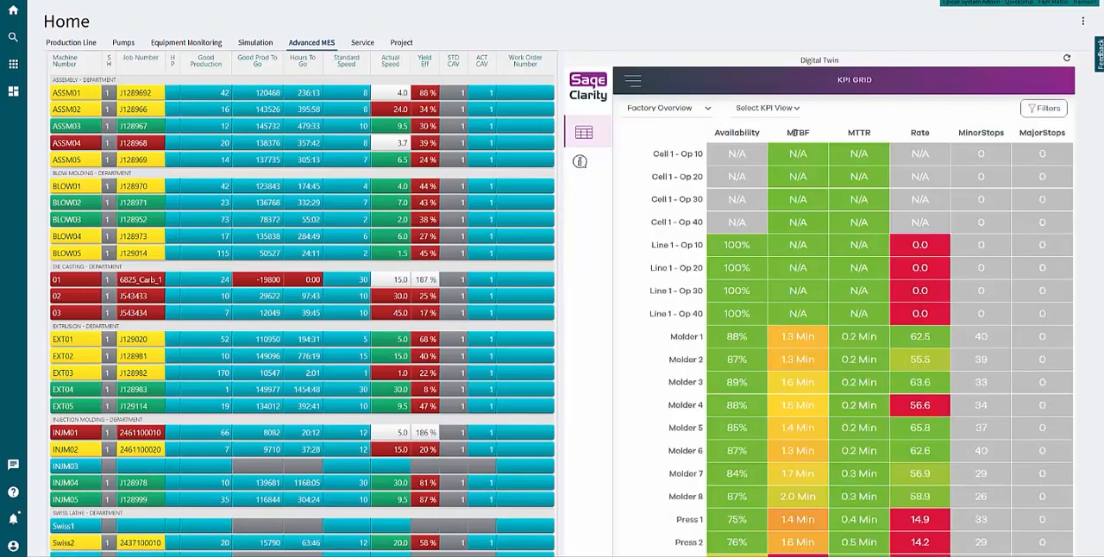
{"action": "left_click", "coordinate": [859, 132]}
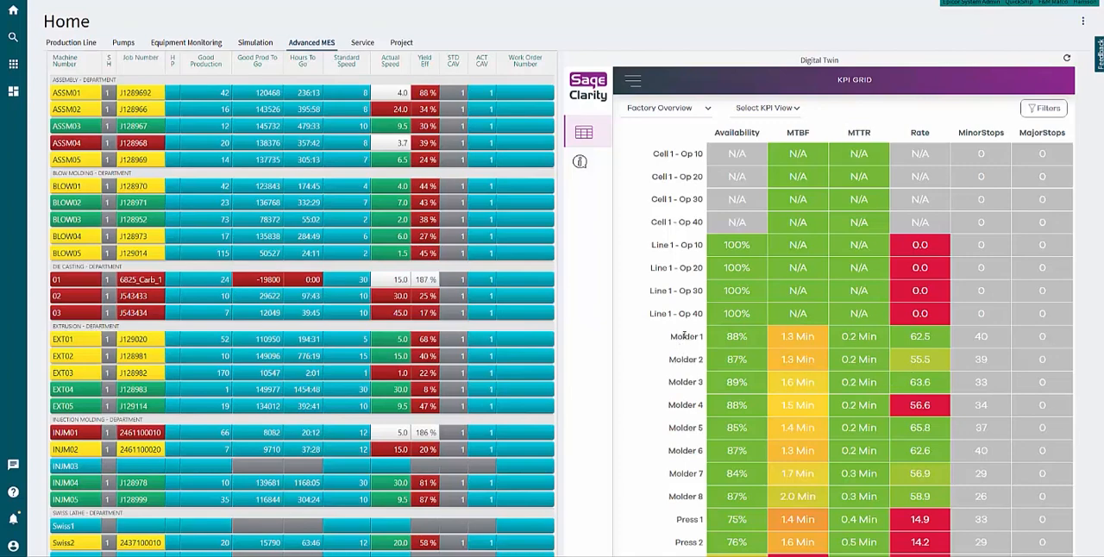
{"action": "left_click", "coordinate": [631, 80]}
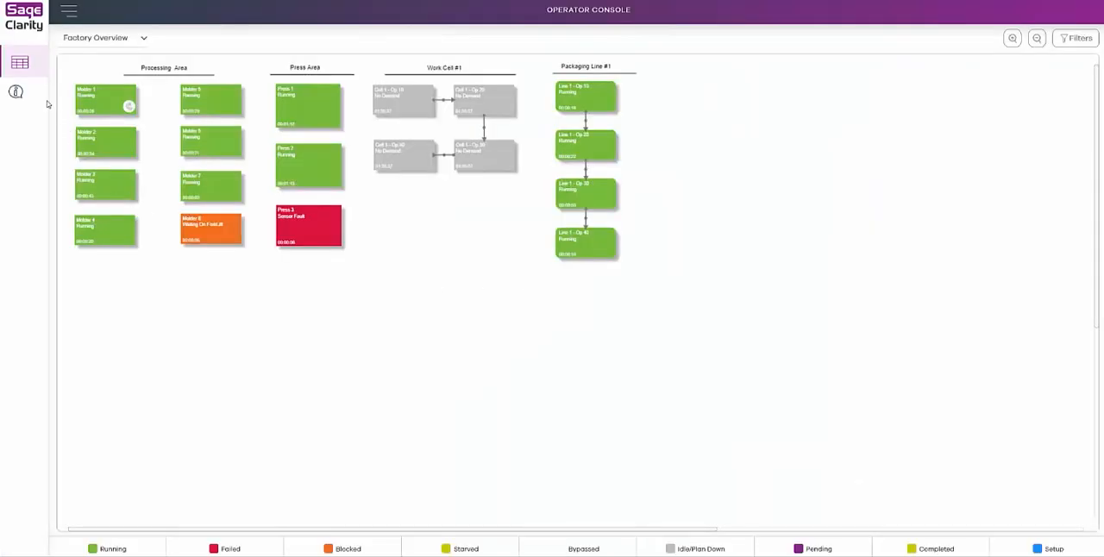
Switch the factory to DNA View and enter replay mode for past events
{"action": "left_click", "coordinate": [32, 116]}
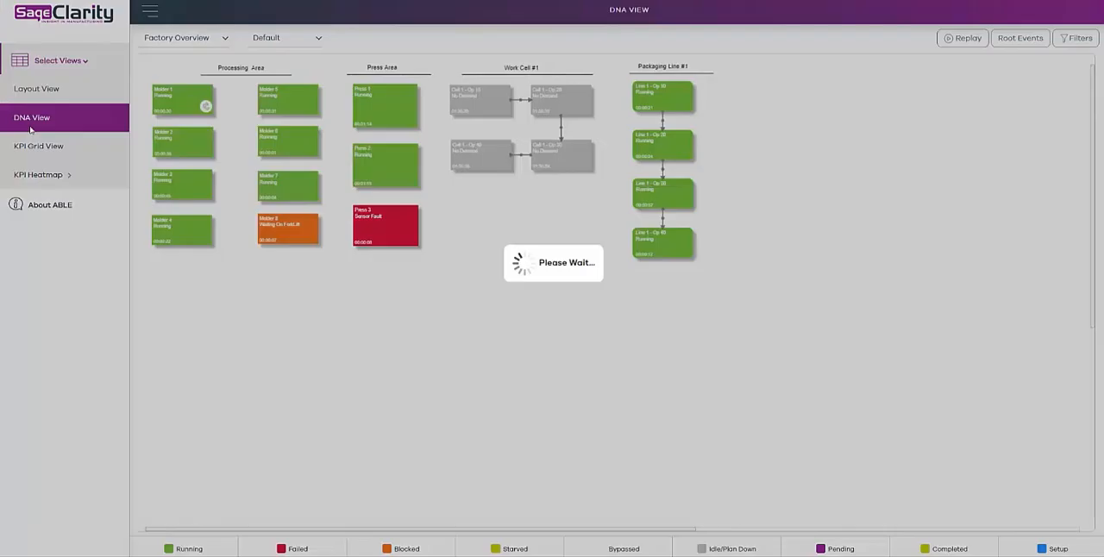
{"action": "left_click", "coordinate": [48, 117]}
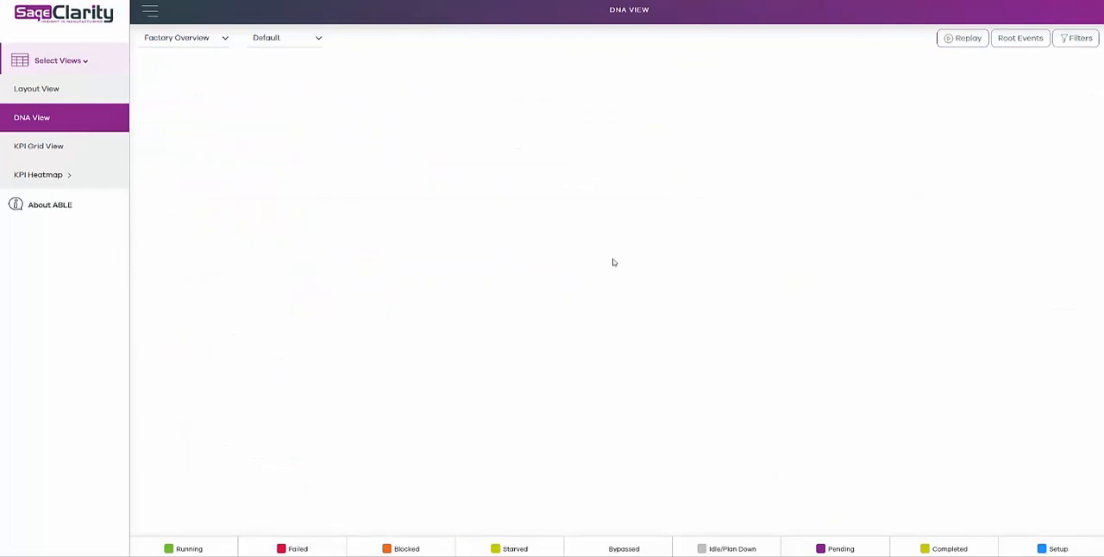
{"action": "left_click", "coordinate": [962, 37]}
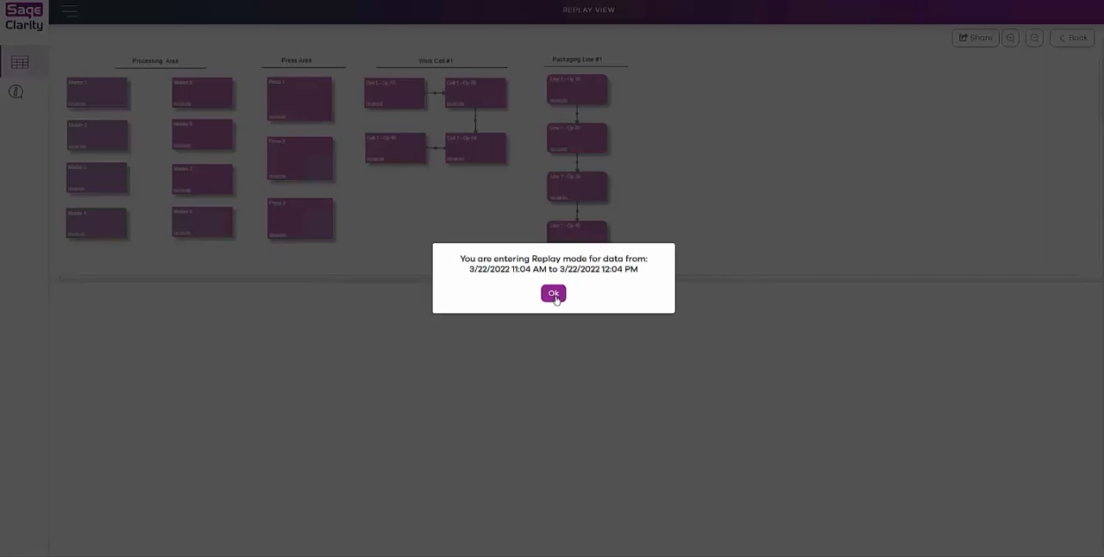
{"action": "left_click", "coordinate": [552, 294]}
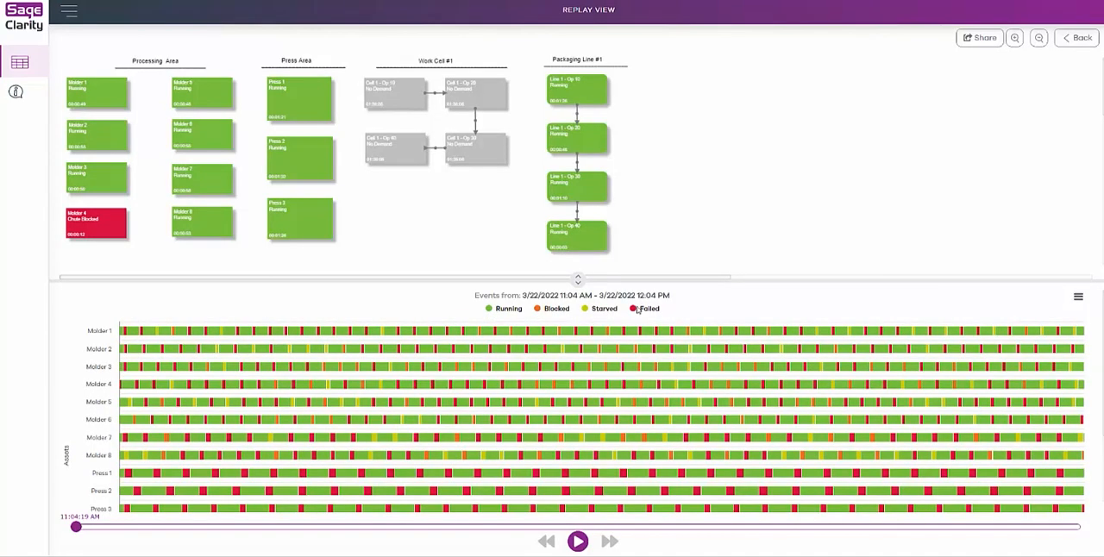
Advance the replay timeline forward to around 11:10 AM
{"action": "left_click_drag", "start_coordinate": [75, 527], "coordinate": [80, 527]}
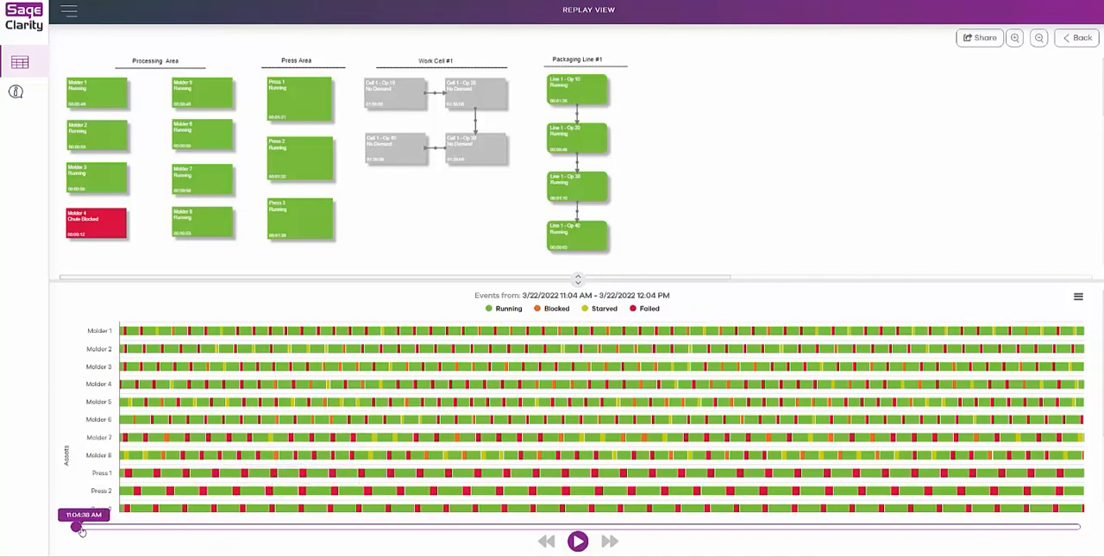
{"action": "left_click_drag", "start_coordinate": [76, 527], "coordinate": [89, 526]}
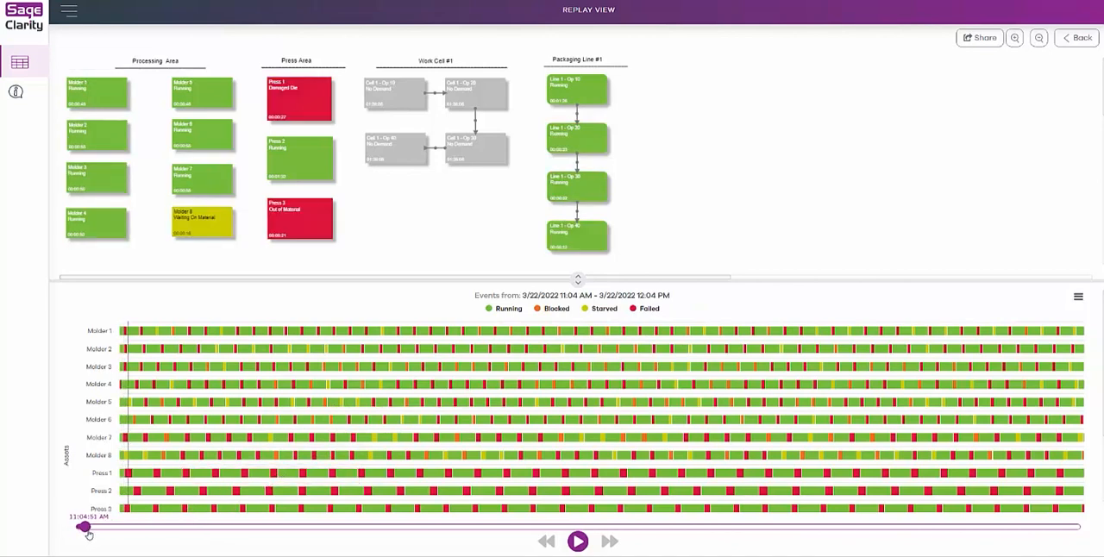
{"action": "left_click_drag", "start_coordinate": [86, 527], "coordinate": [102, 527]}
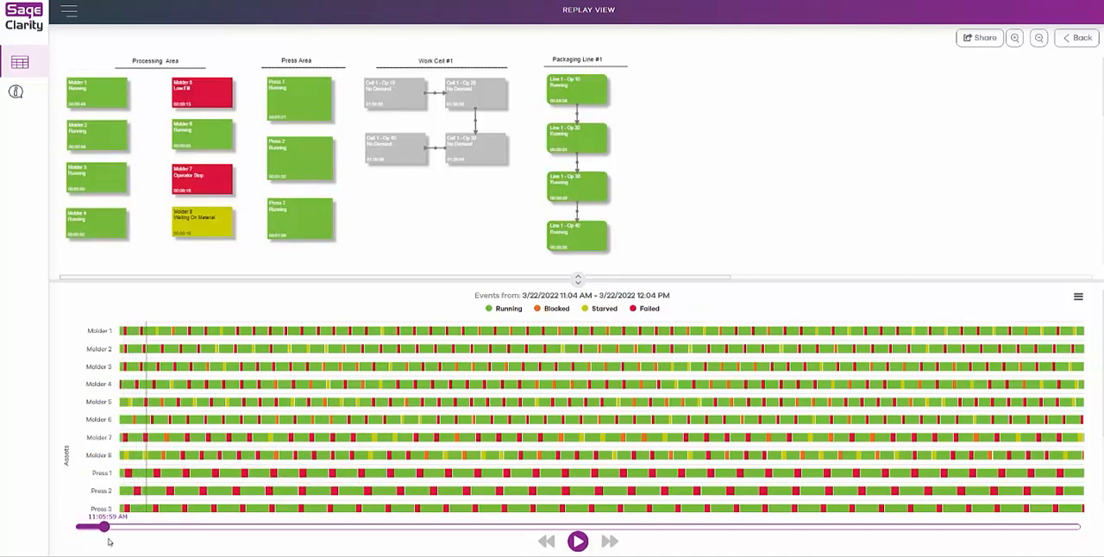
{"action": "left_click_drag", "start_coordinate": [102, 527], "coordinate": [154, 527]}
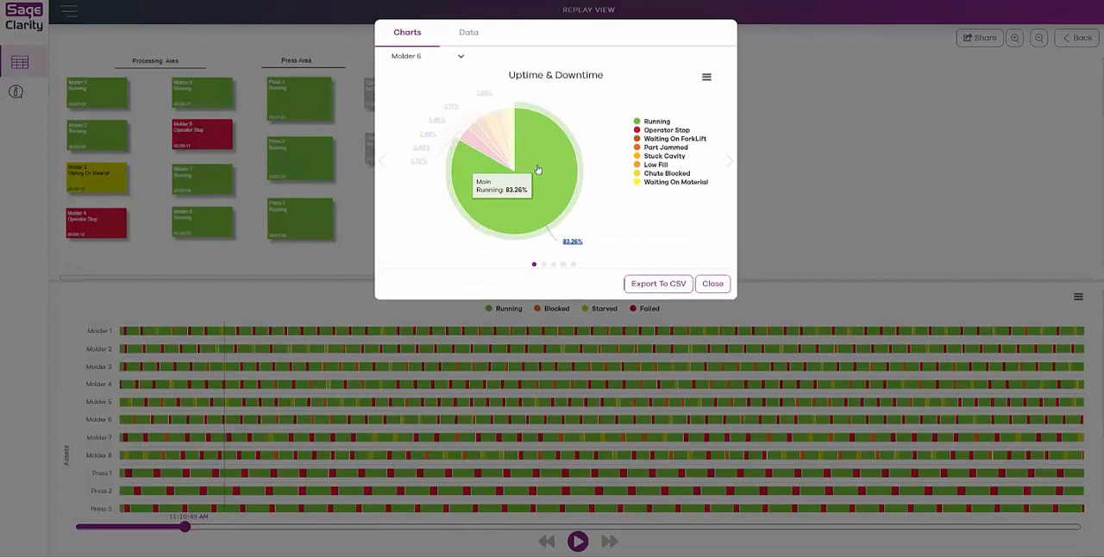
{"action": "mouse_move", "coordinate": [522, 224]}
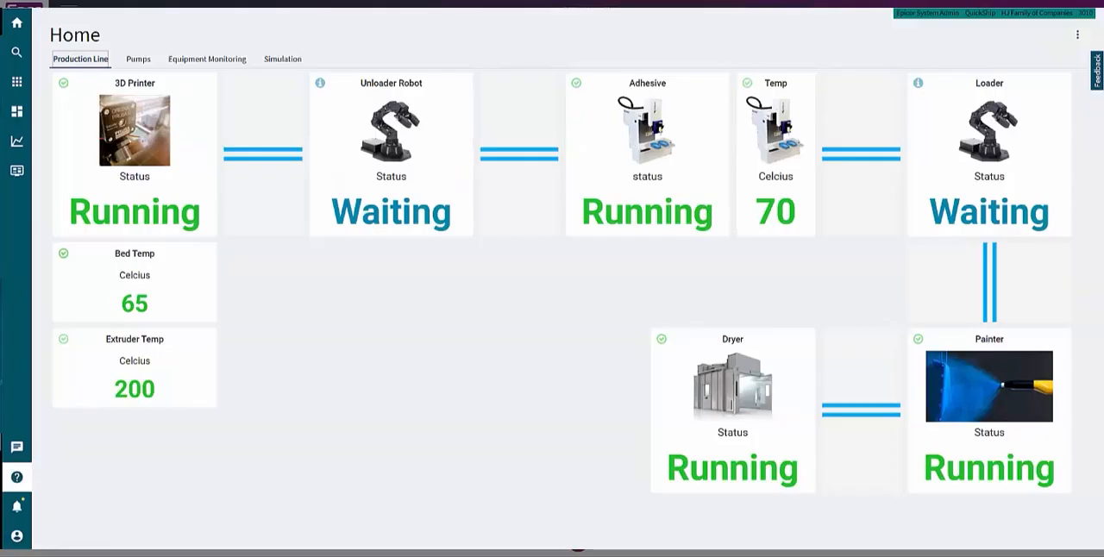
{"action": "mouse_move", "coordinate": [394, 326]}
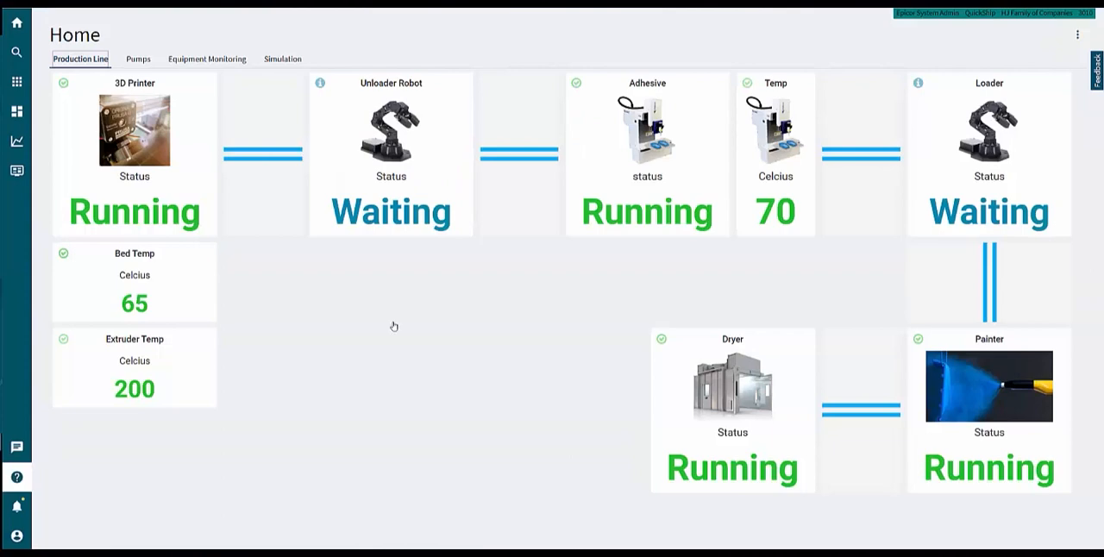
{"action": "mouse_move", "coordinate": [348, 282]}
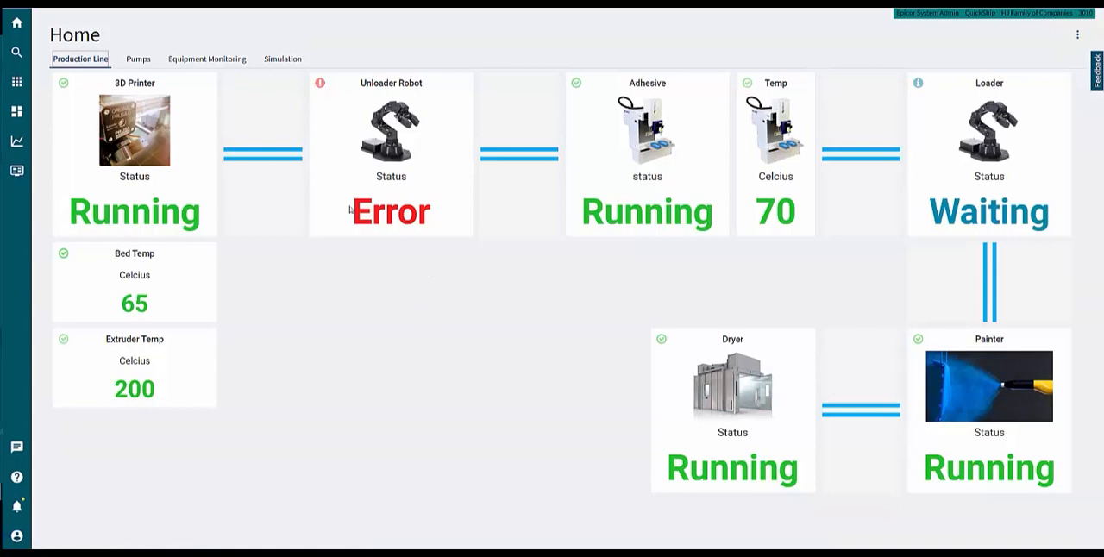
Read the robot01 maintenance posts in the activity stream, then hide the panel
{"action": "left_click", "coordinate": [383, 211]}
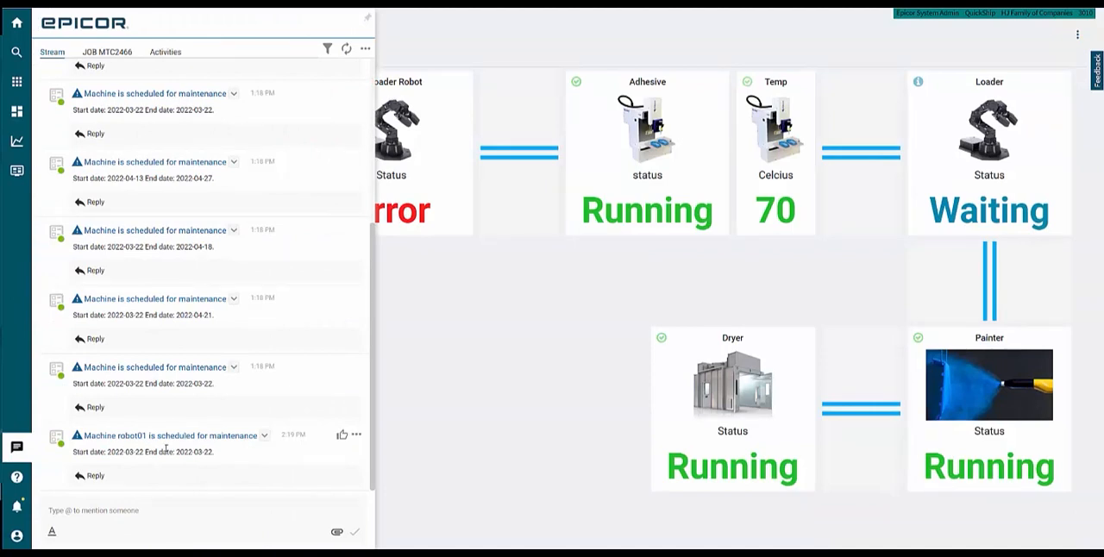
{"action": "left_click", "coordinate": [264, 437]}
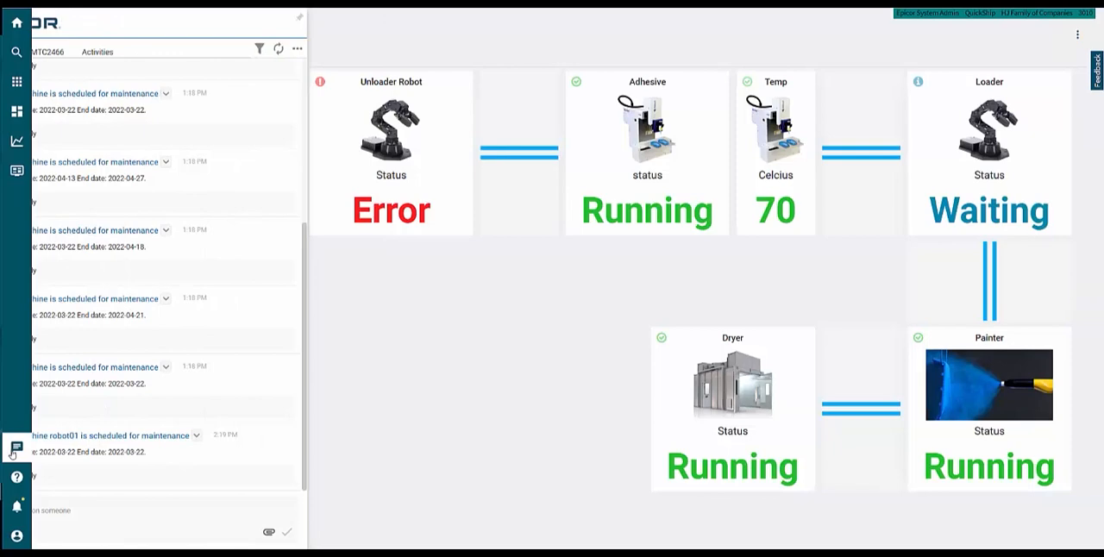
{"action": "left_click", "coordinate": [138, 58]}
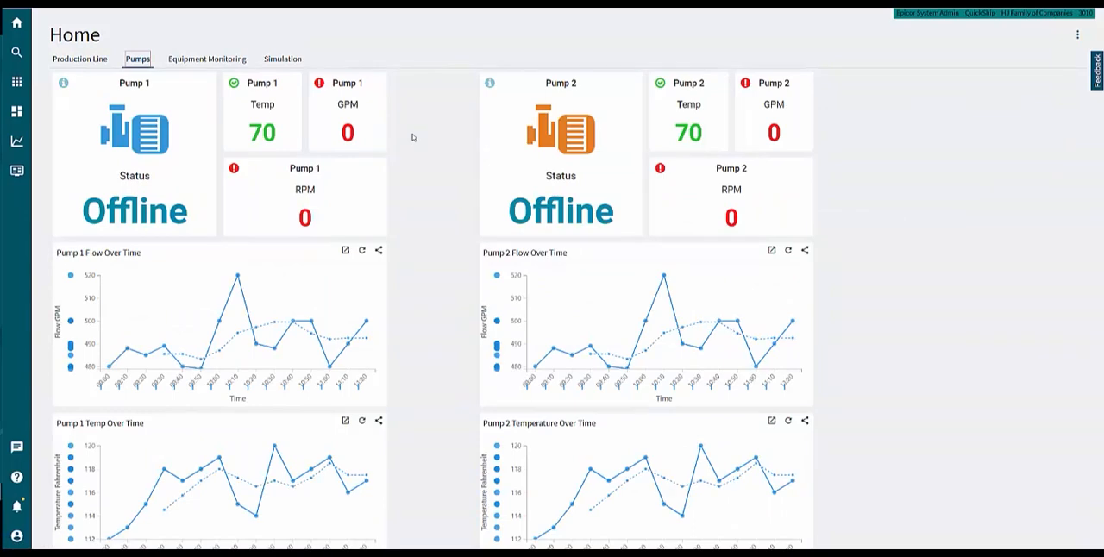
Show the Equipment Monitoring dashboard with generator and Haas machine readings
{"action": "left_click", "coordinate": [205, 59]}
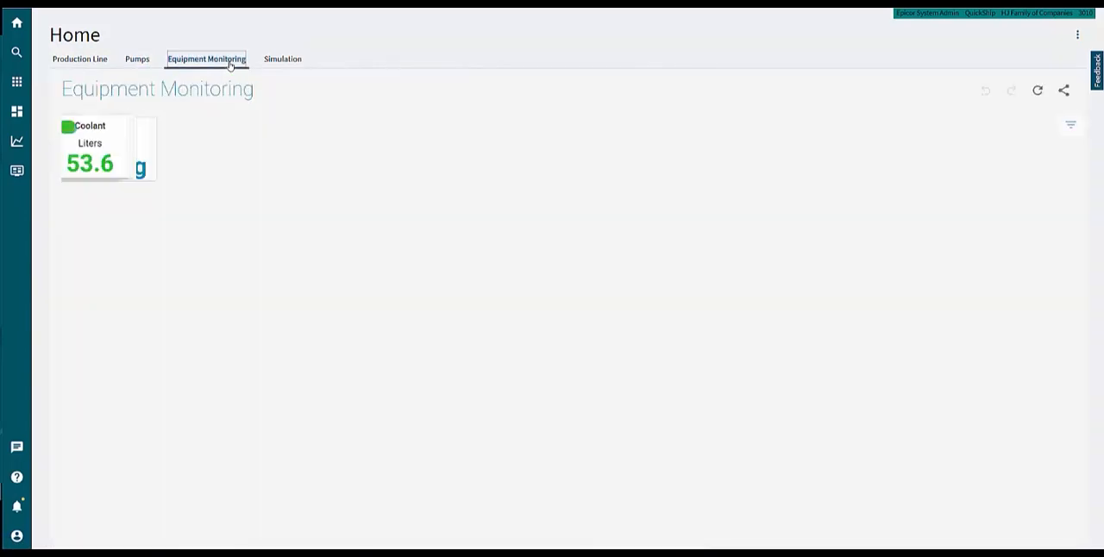
{"action": "left_click", "coordinate": [207, 59]}
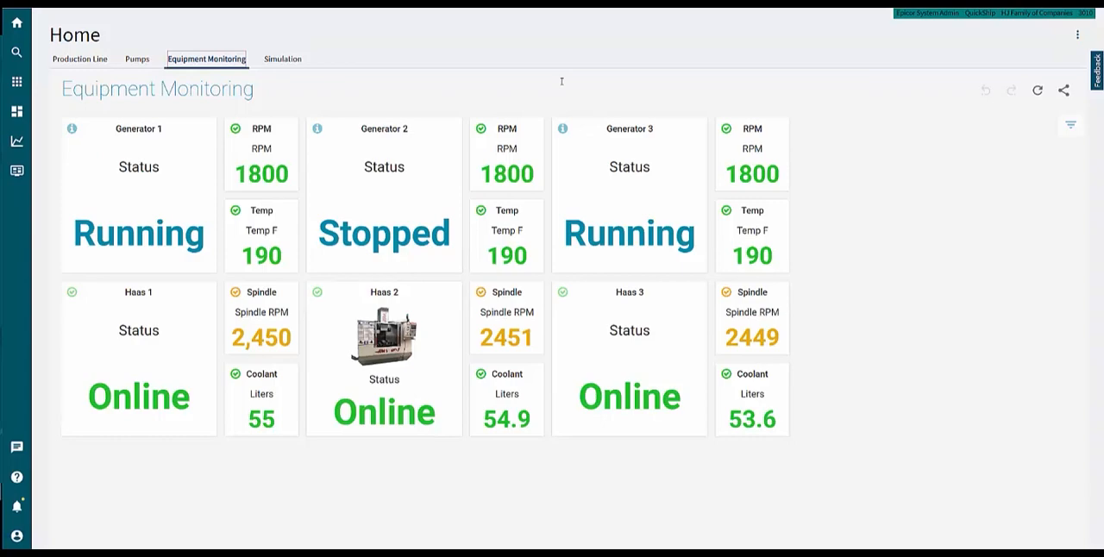
{"action": "left_click", "coordinate": [401, 41]}
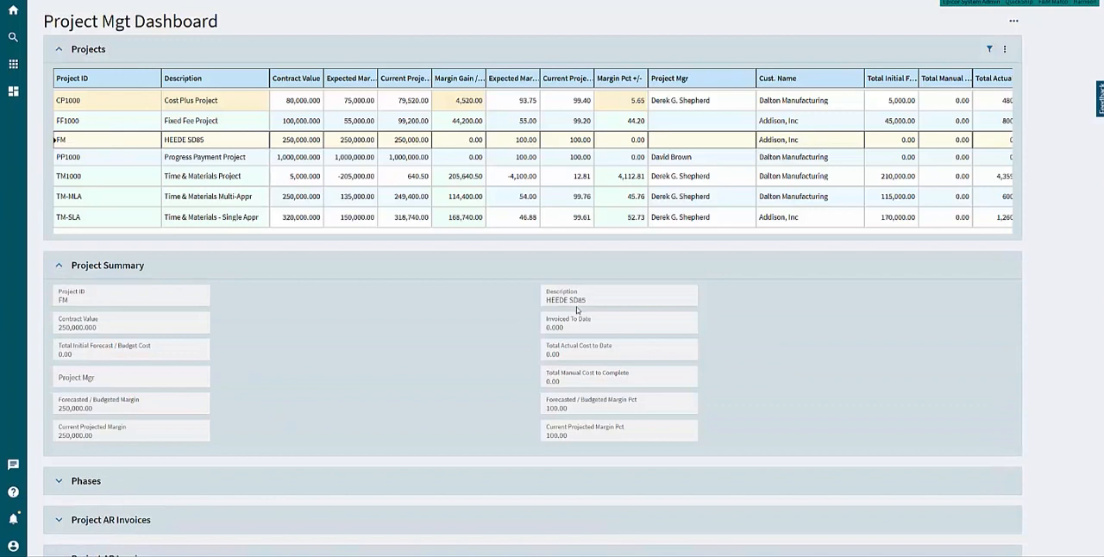
Show the summary for project TM1000 in the Project Mgt Dashboard
{"action": "left_click", "coordinate": [103, 176]}
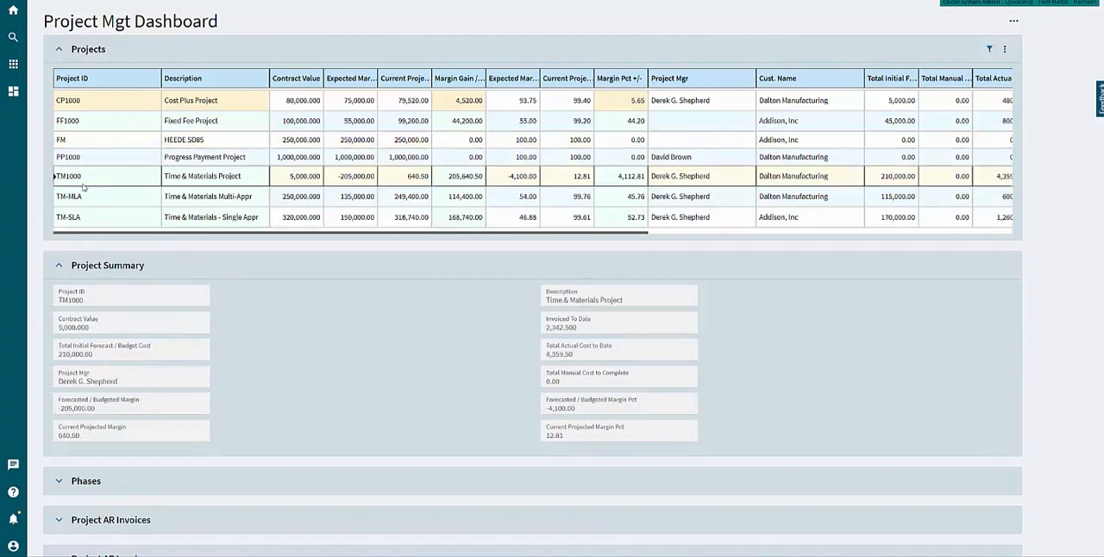
{"action": "mouse_move", "coordinate": [191, 253]}
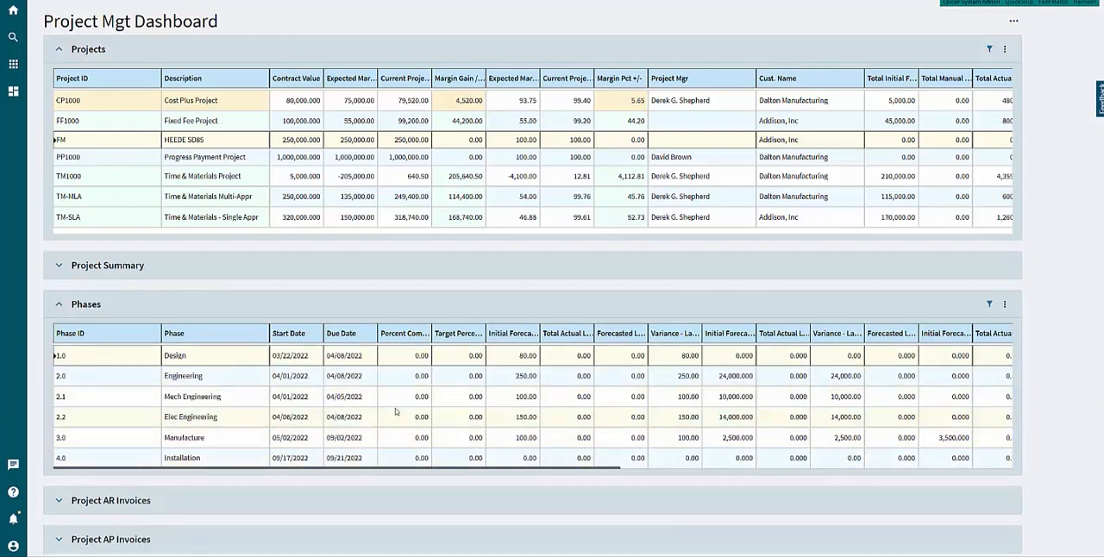
{"action": "mouse_move", "coordinate": [783, 340]}
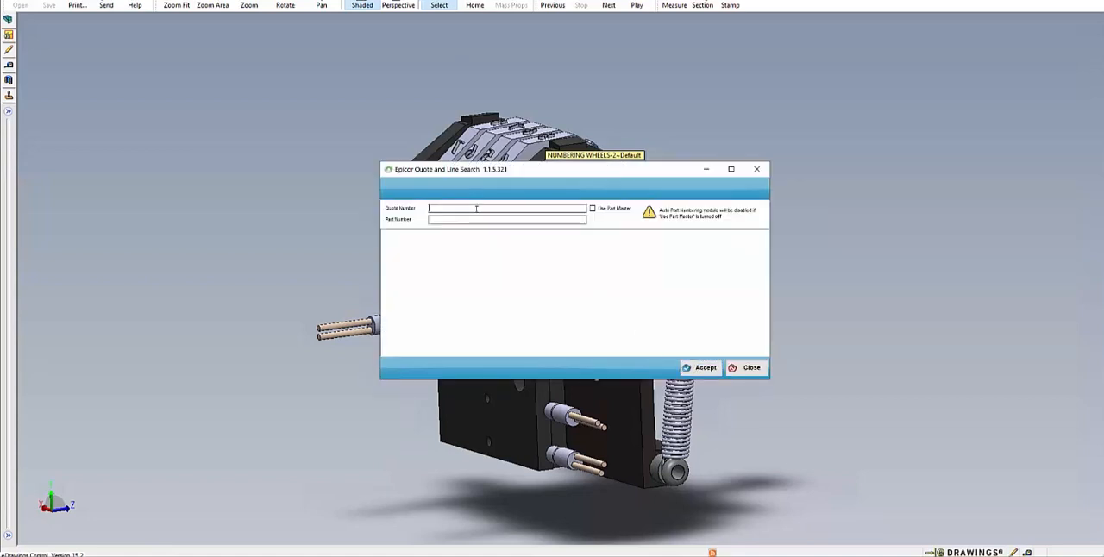
Search quotes from 1200 and accept quote 1205 line 1 for the model
{"action": "type", "text": "1200"}
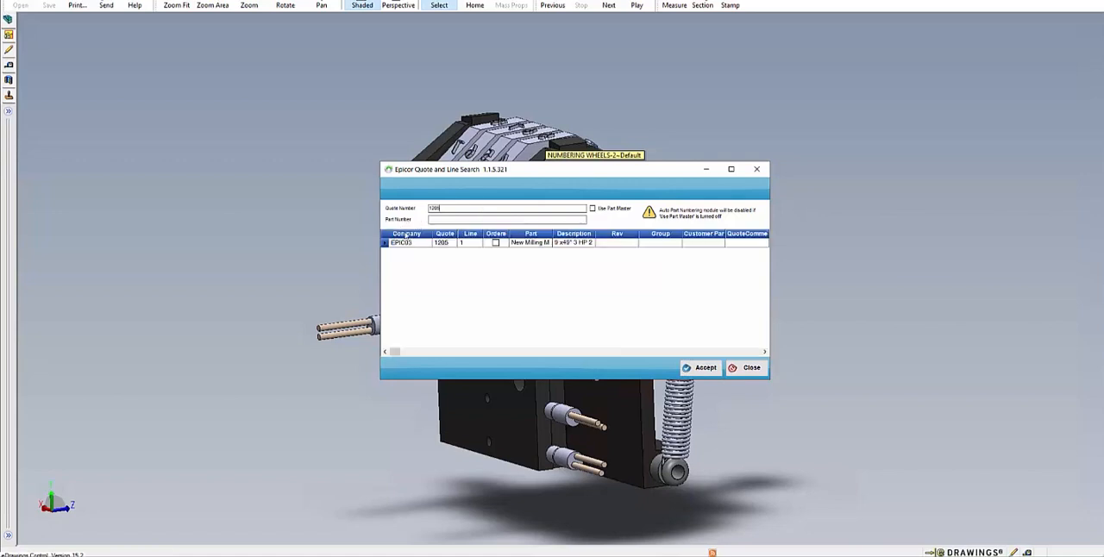
{"action": "left_click", "coordinate": [466, 250]}
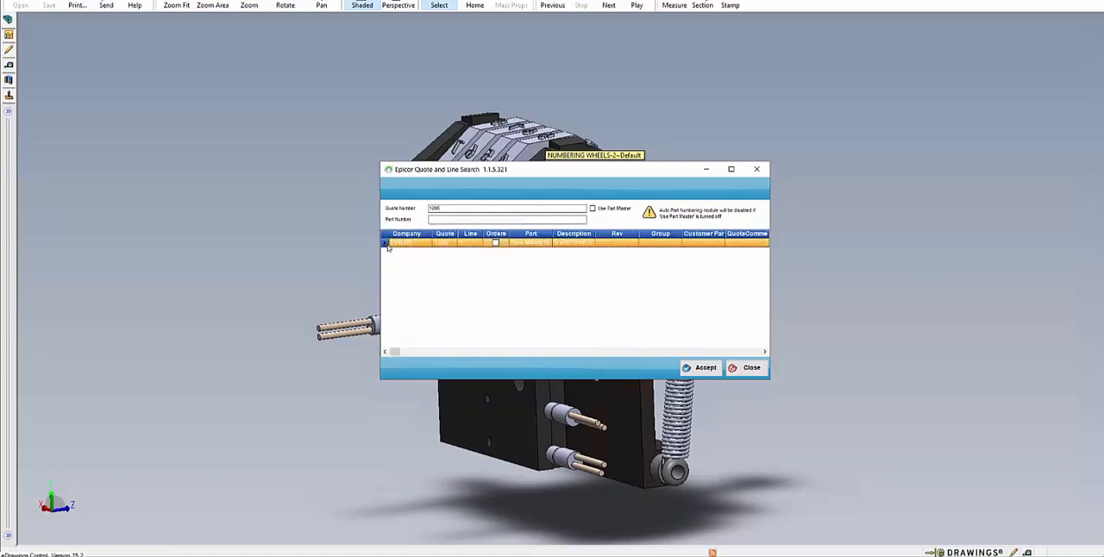
{"action": "left_click", "coordinate": [746, 368]}
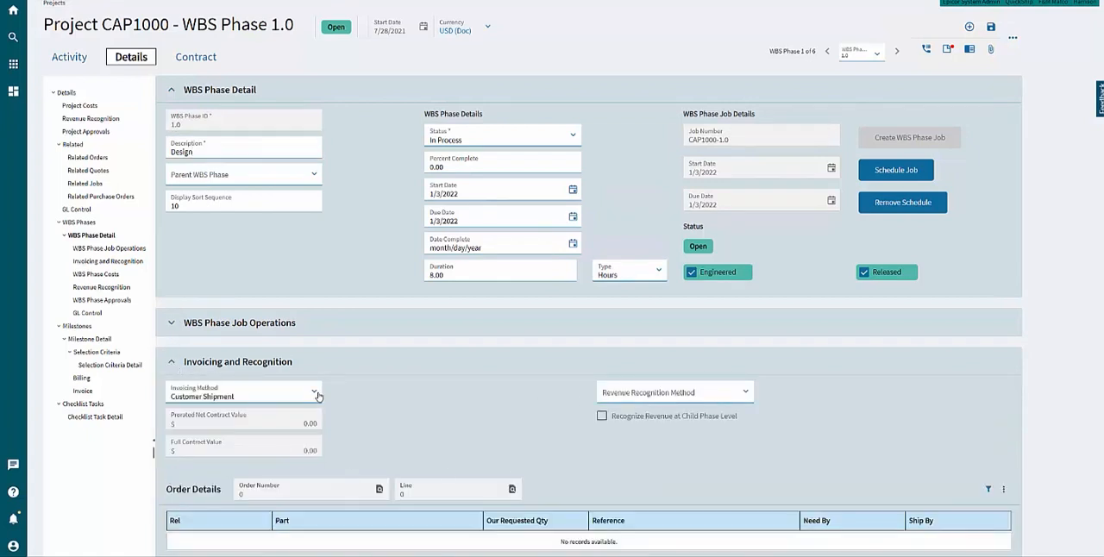
Keep Customer Shipment as the invoicing method for CAP1000's WBS Phase 1.0
{"action": "left_click", "coordinate": [315, 394]}
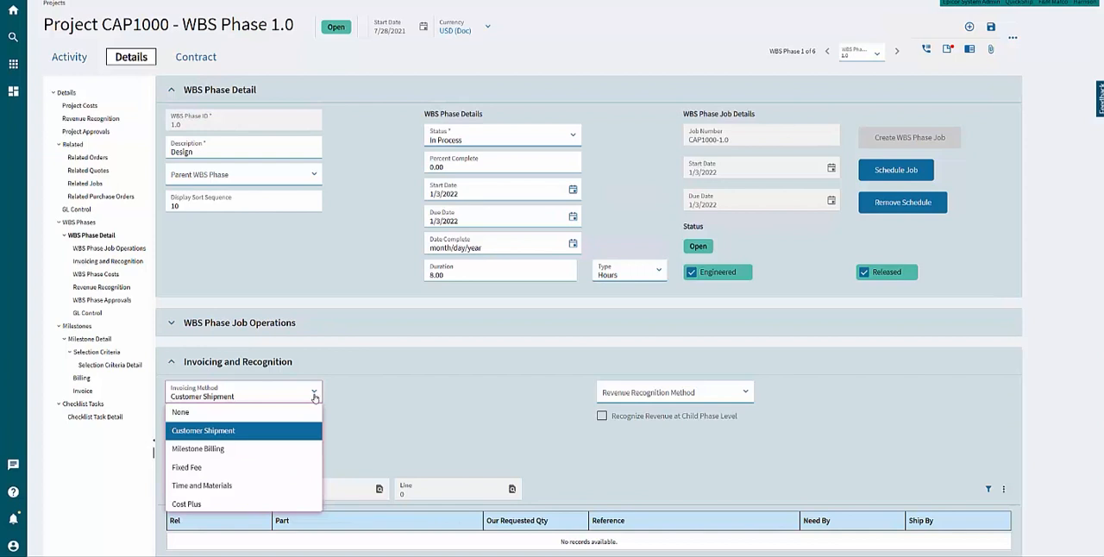
{"action": "left_click", "coordinate": [746, 391]}
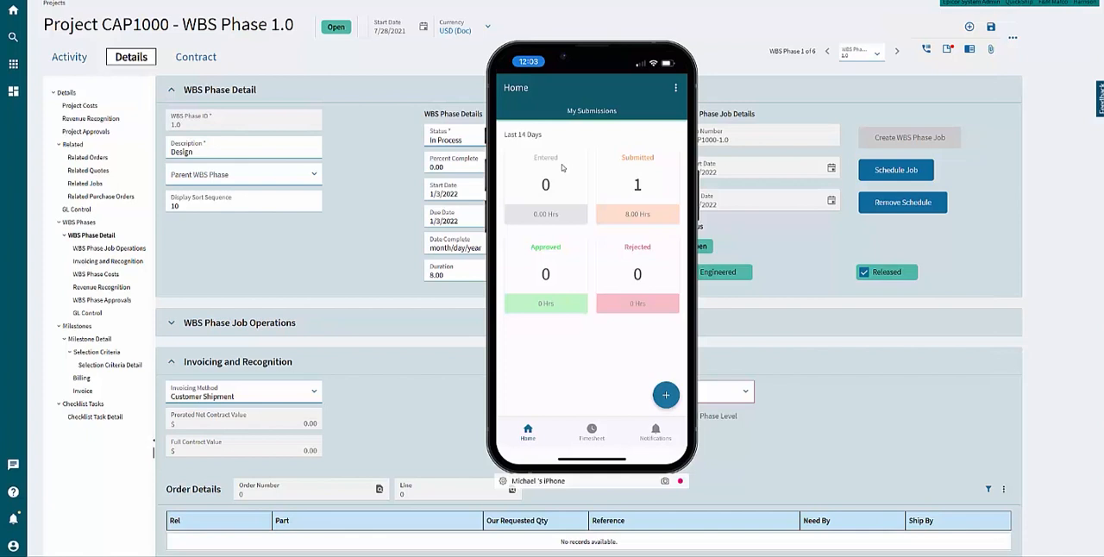
Submit a new 8-hour CAP1000 project time entry from the mobile app and dismiss the success message
{"action": "left_click", "coordinate": [665, 394]}
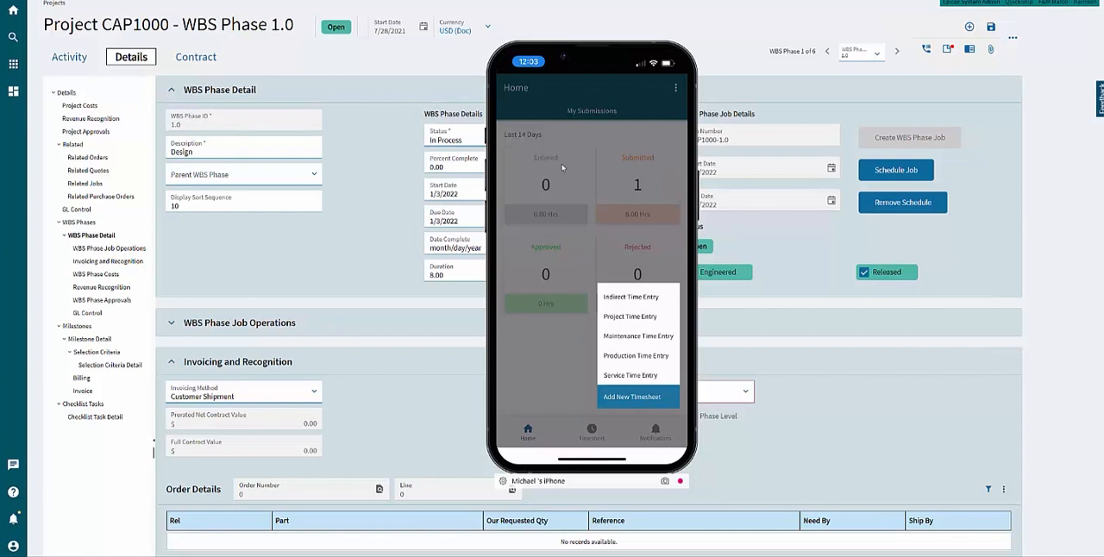
{"action": "left_click", "coordinate": [629, 317]}
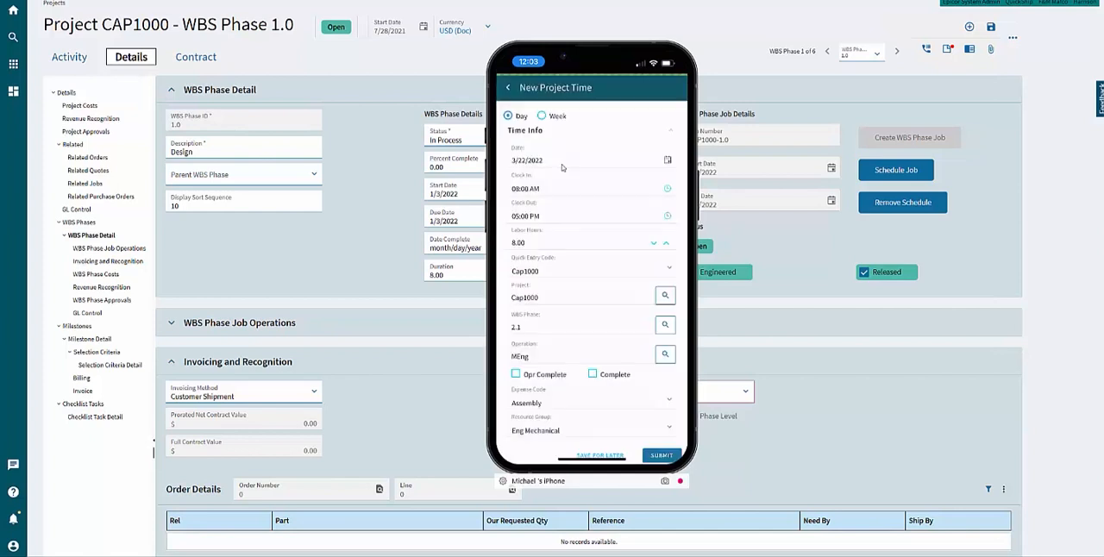
{"action": "scroll", "scroll_direction": "down", "scroll_amount": 3}
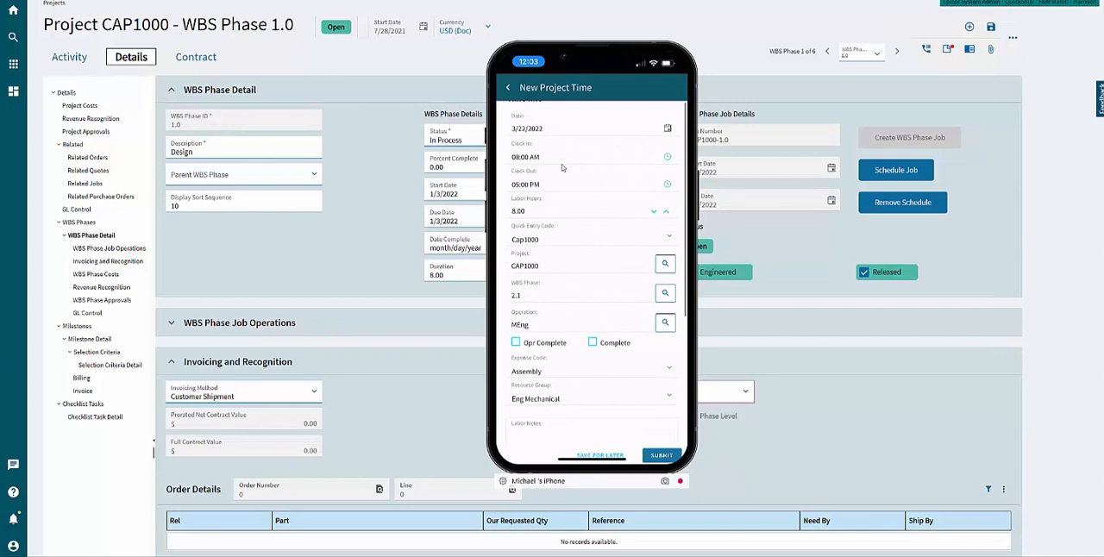
{"action": "scroll", "scroll_direction": "down", "scroll_amount": 3}
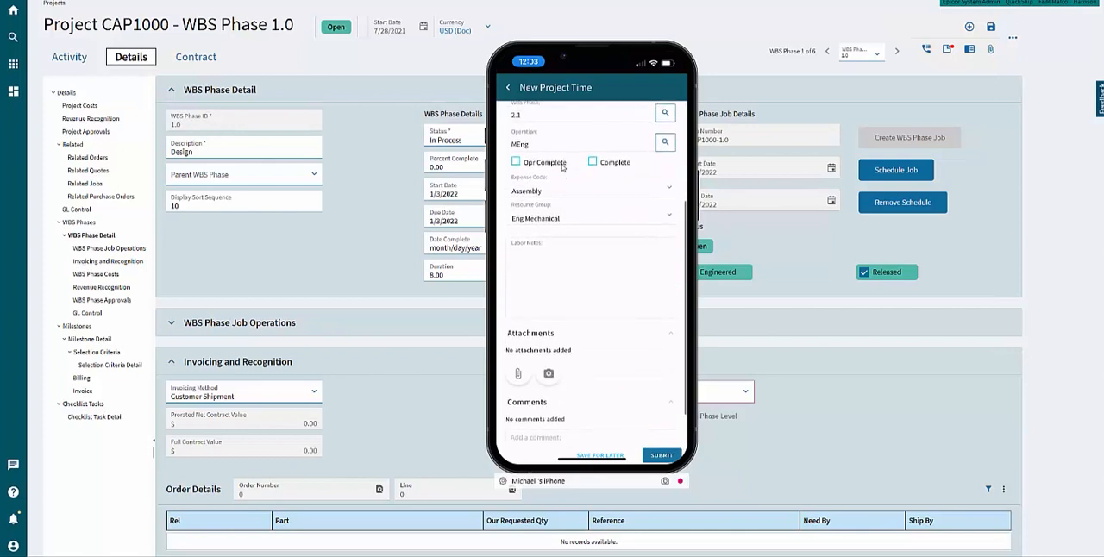
{"action": "left_click", "coordinate": [516, 373]}
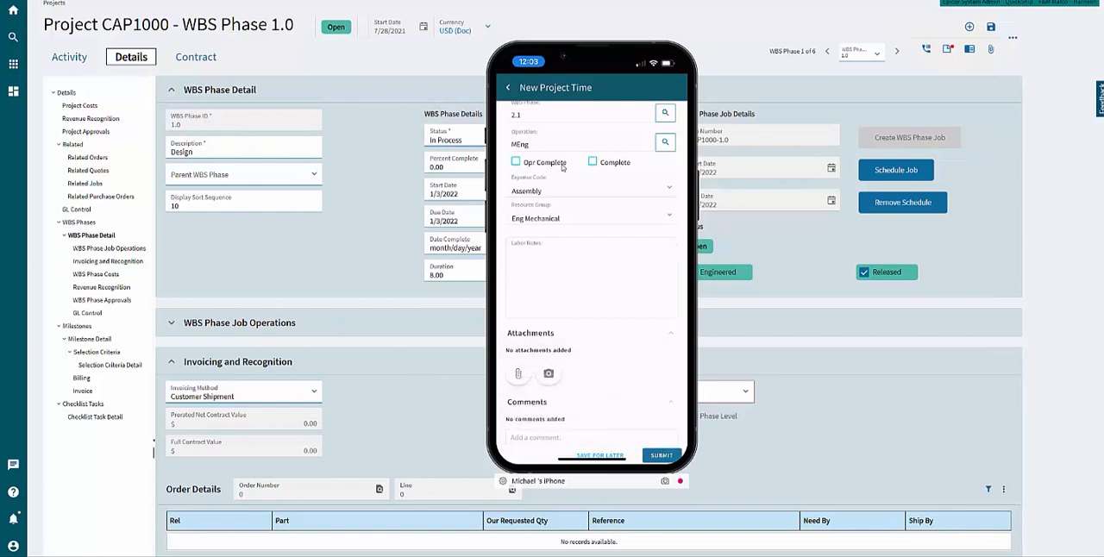
{"action": "left_click", "coordinate": [661, 456]}
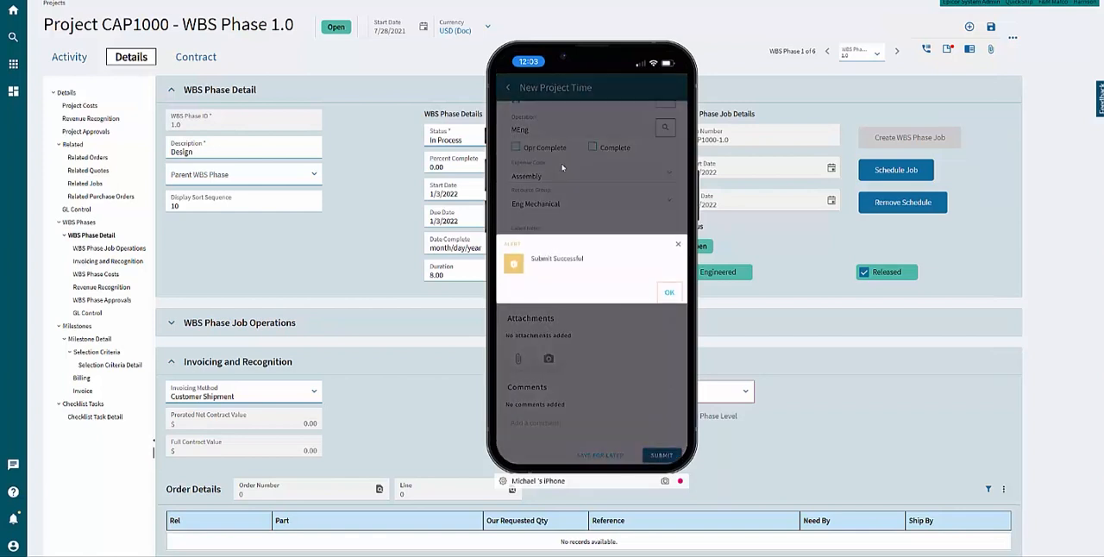
{"action": "left_click", "coordinate": [668, 292]}
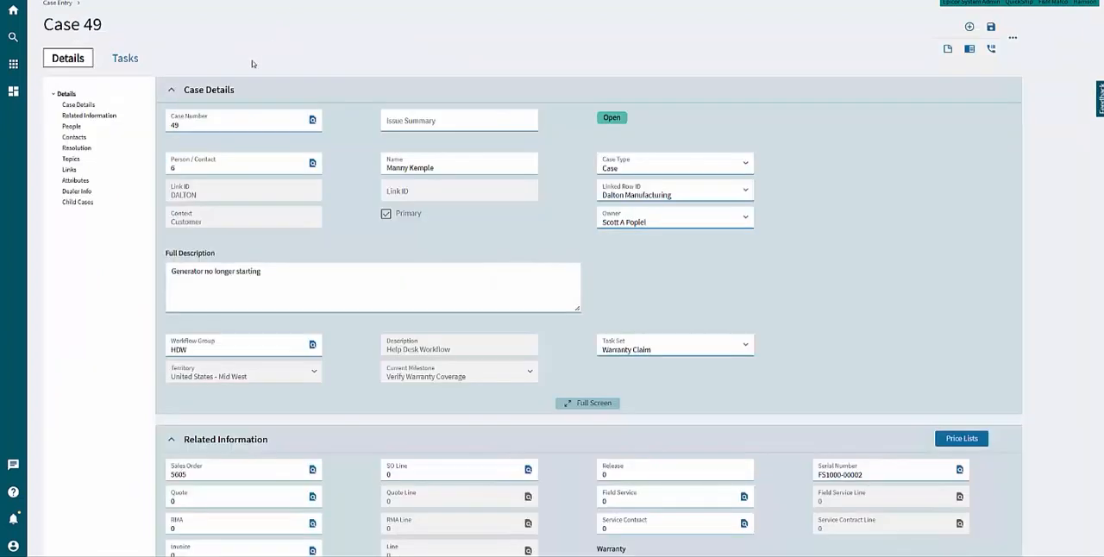
Expand Case 49's related information and topics, keeping Warranty Claim as the first topic
{"action": "left_click", "coordinate": [200, 287]}
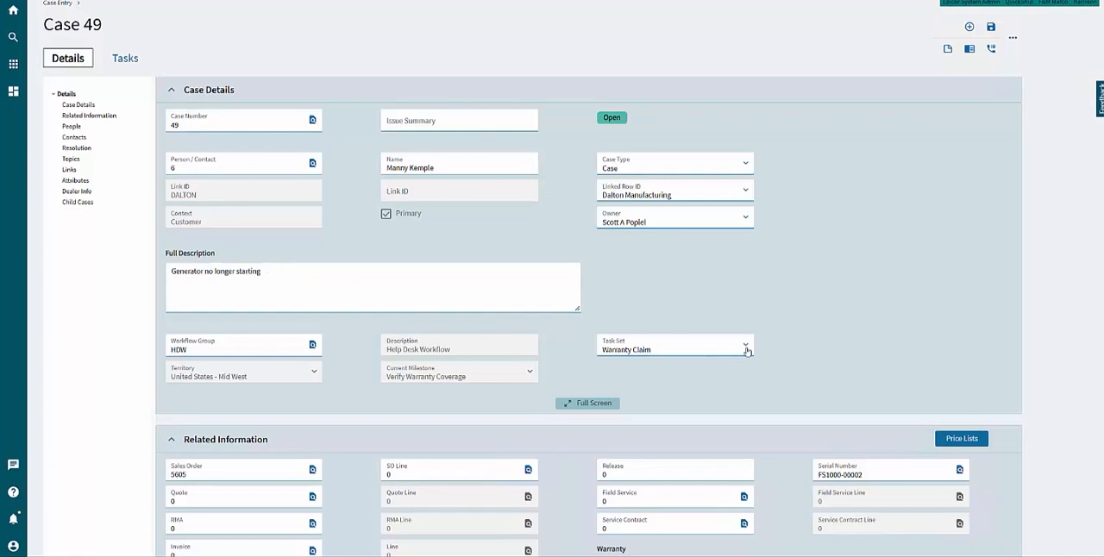
{"action": "left_click", "coordinate": [744, 345]}
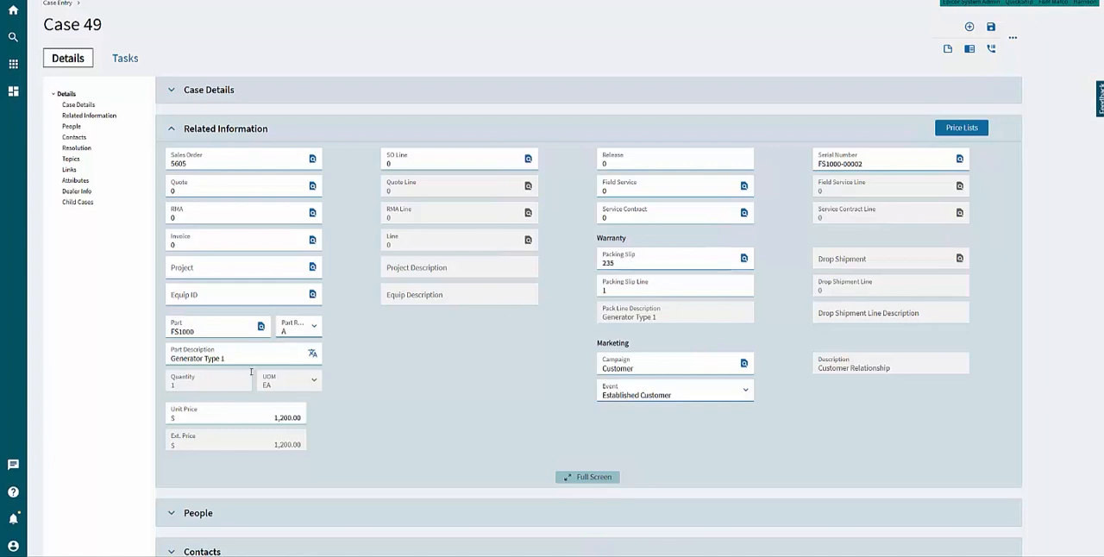
{"action": "mouse_move", "coordinate": [217, 297]}
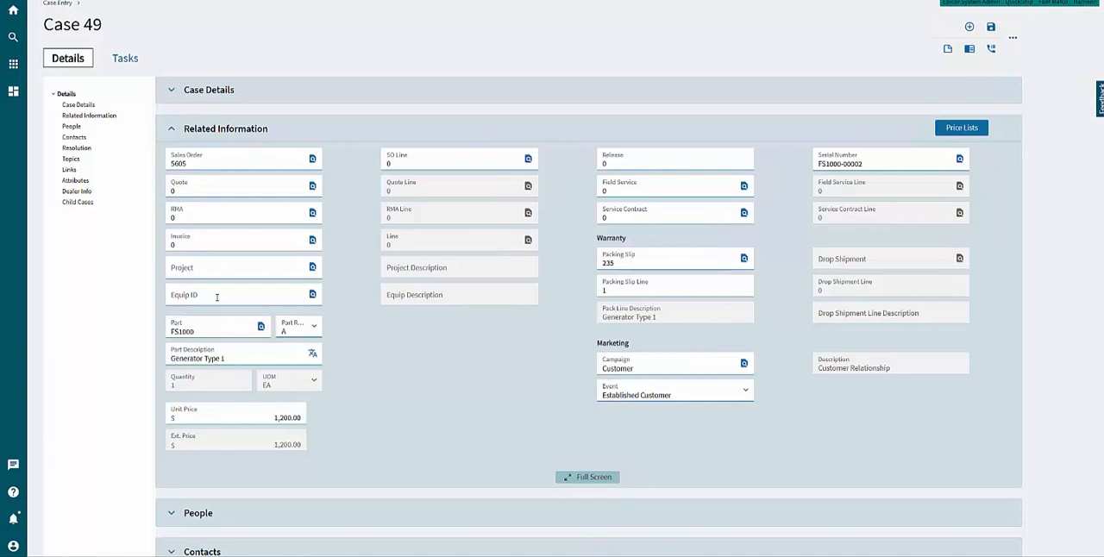
{"action": "mouse_move", "coordinate": [210, 266]}
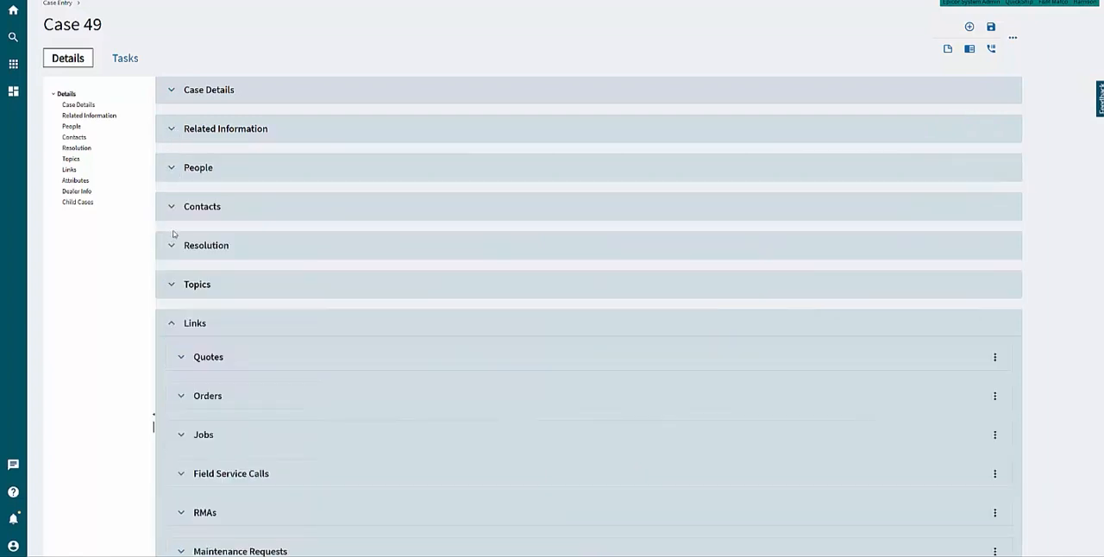
{"action": "left_click", "coordinate": [197, 284]}
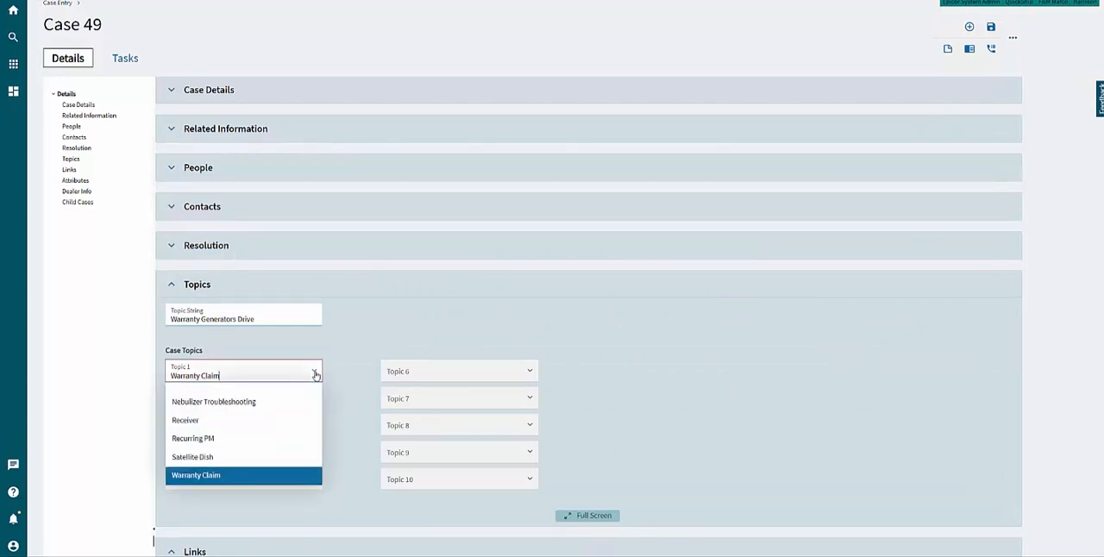
{"action": "left_click", "coordinate": [196, 474]}
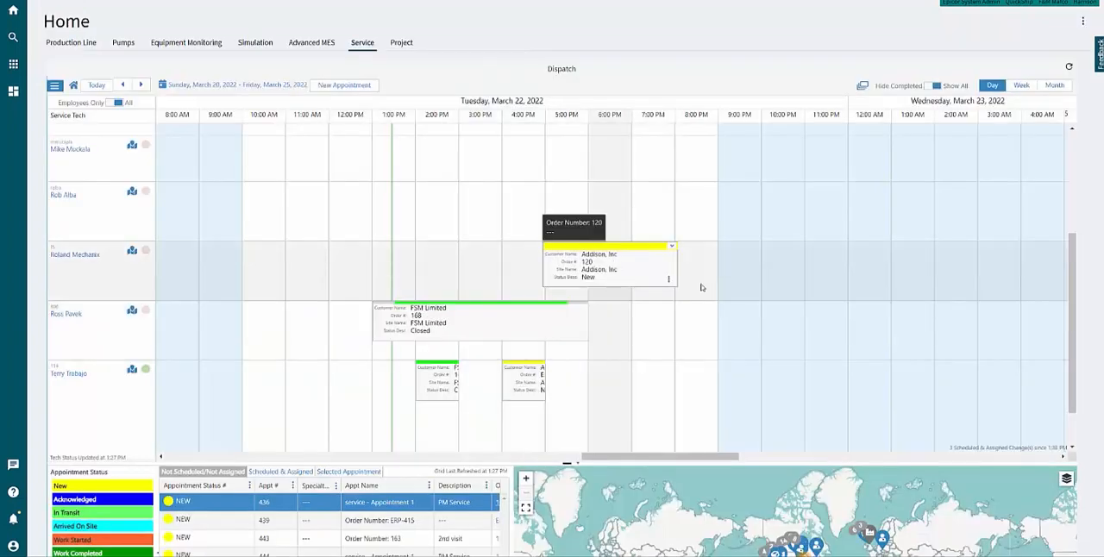
Scroll the dispatch scheduler to the ERP-400 appointment and zoom the map onto its pins
{"action": "scroll", "scroll_direction": "down", "scroll_amount": 3}
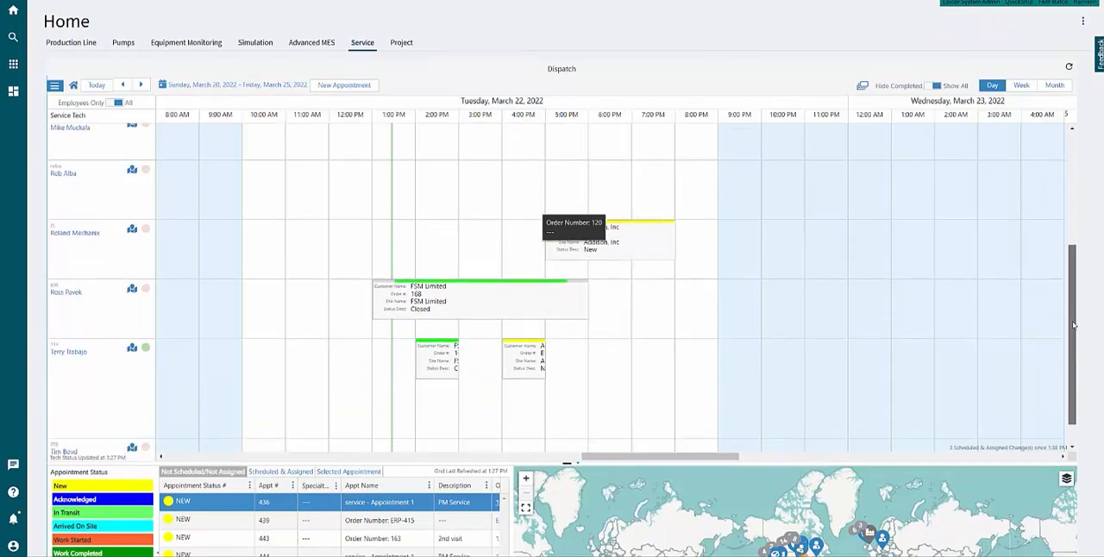
{"action": "scroll", "scroll_direction": "down", "scroll_amount": 3}
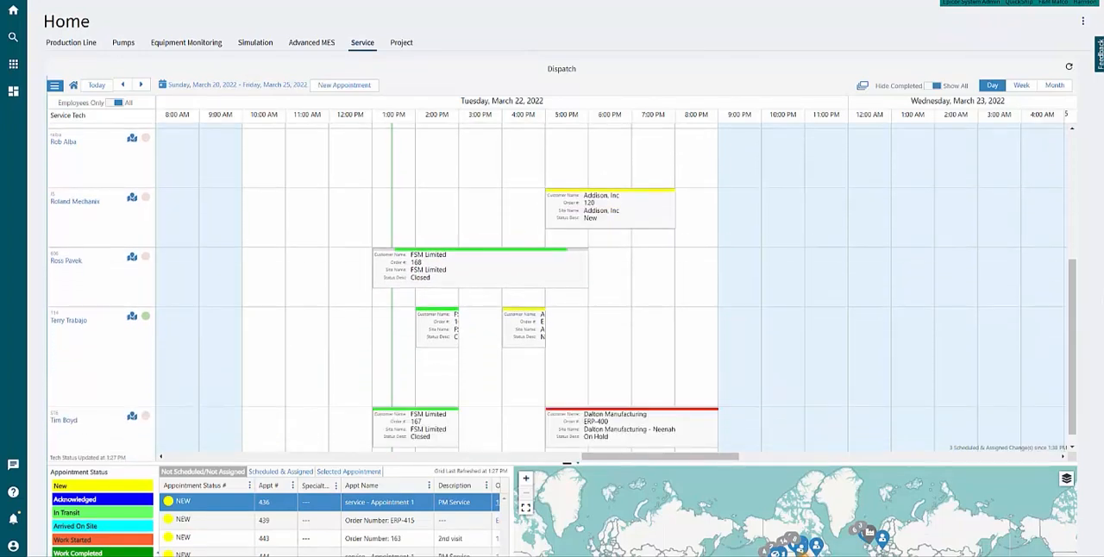
{"action": "scroll", "scroll_direction": "down", "scroll_amount": 3}
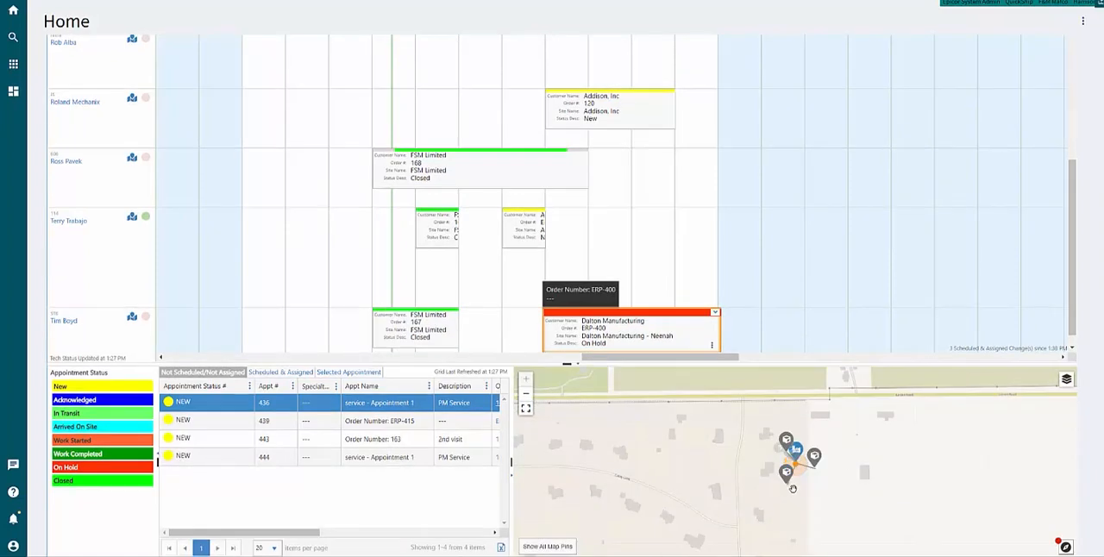
{"action": "left_click", "coordinate": [1066, 380]}
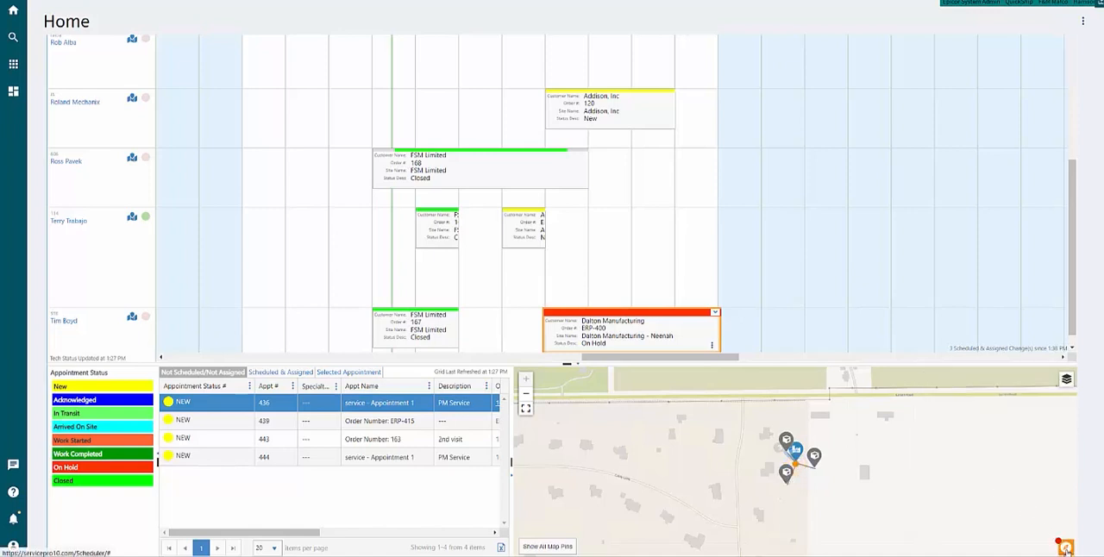
{"action": "left_click", "coordinate": [1066, 381]}
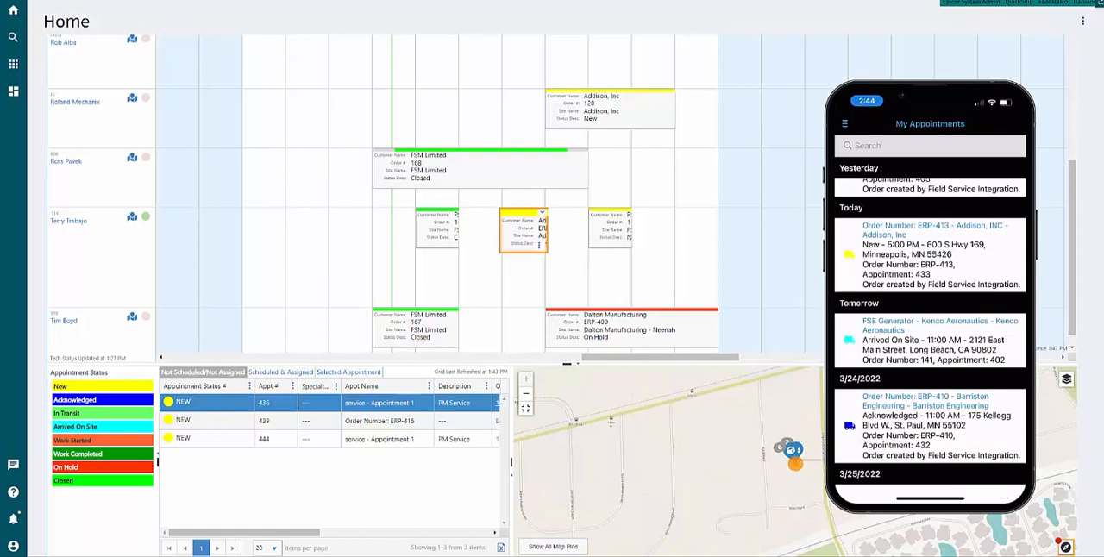
Select today's Addison ERP-413 appointment in the mobile app and update its Appointment Status
{"action": "scroll", "scroll_direction": "down", "scroll_amount": 3}
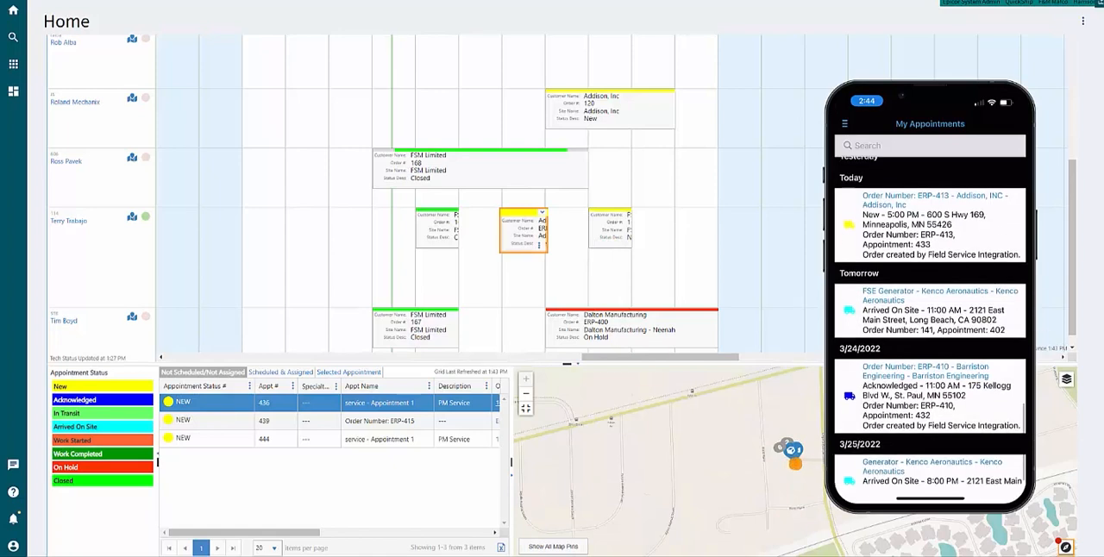
{"action": "left_click", "coordinate": [934, 230]}
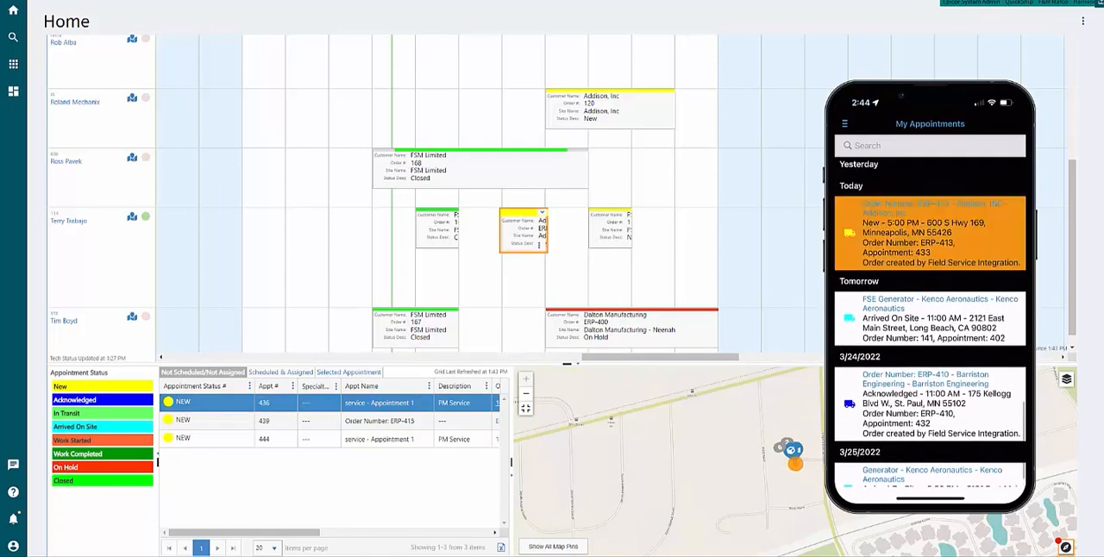
{"action": "left_click", "coordinate": [932, 232]}
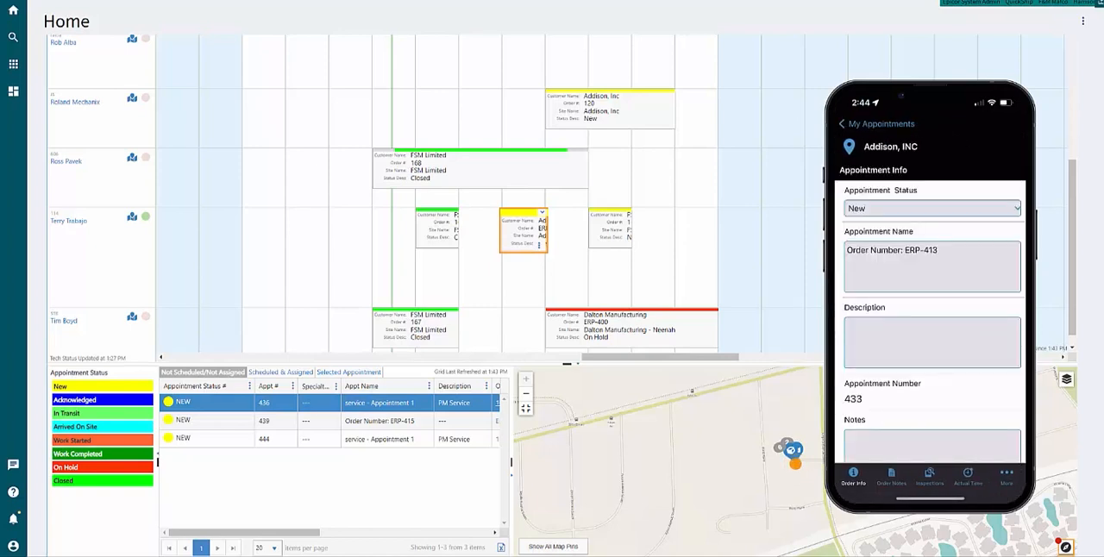
{"action": "left_click", "coordinate": [931, 208]}
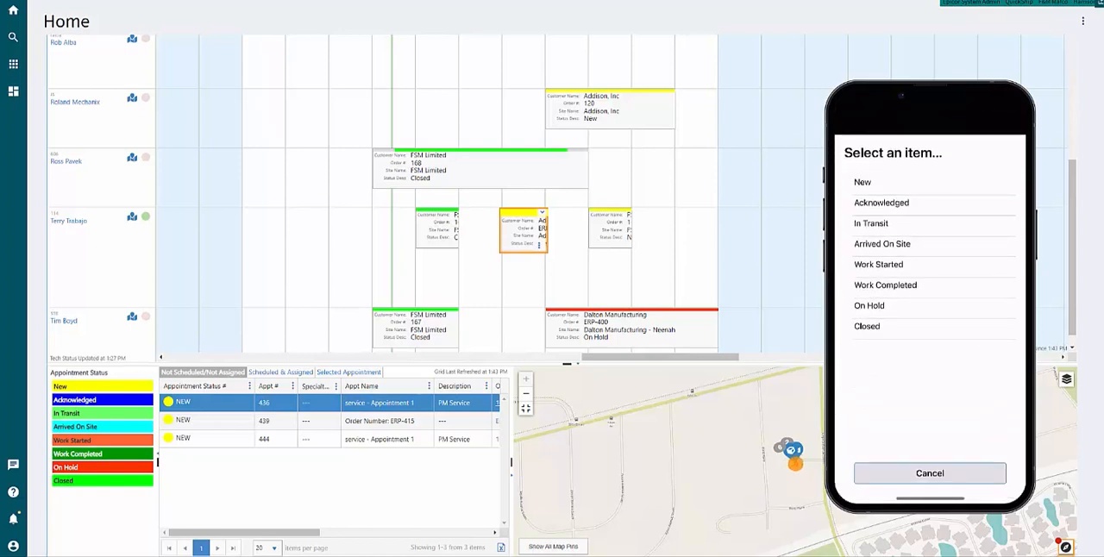
{"action": "mouse_move", "coordinate": [514, 266]}
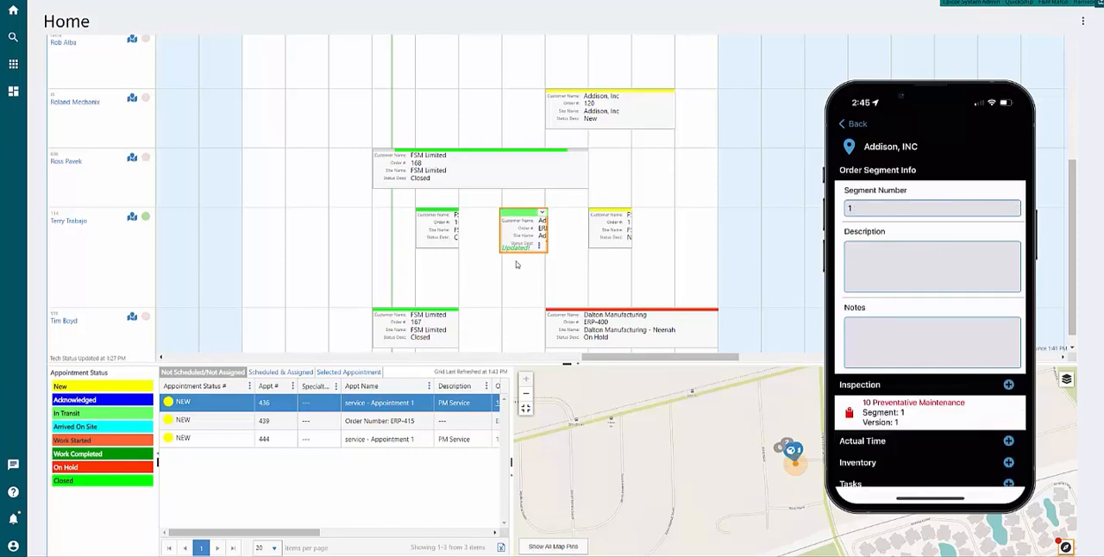
Start the Preventative Maintenance inspection checklist and add a before-service site photo
{"action": "left_click", "coordinate": [914, 402]}
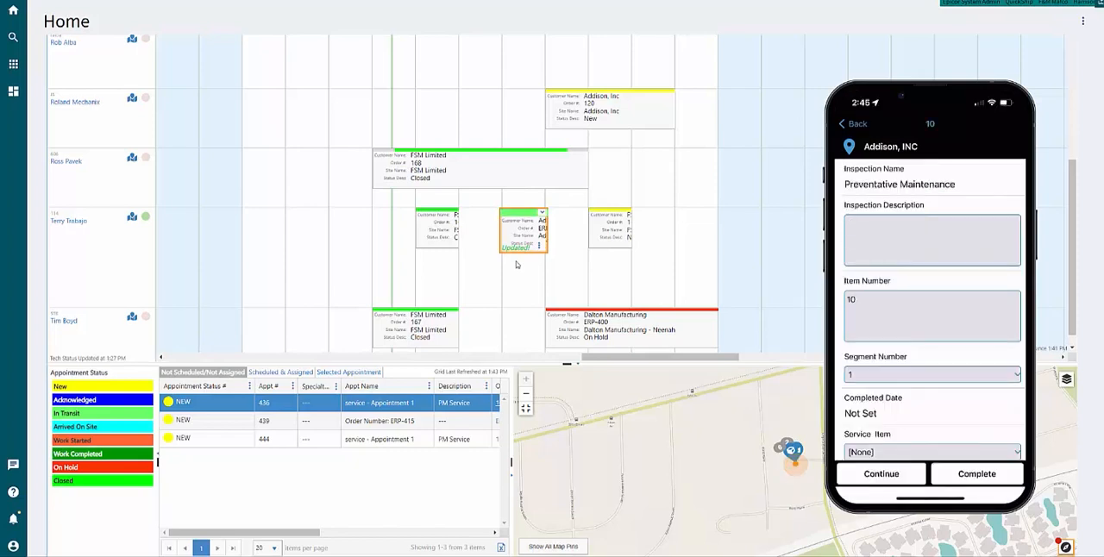
{"action": "left_click", "coordinate": [879, 474]}
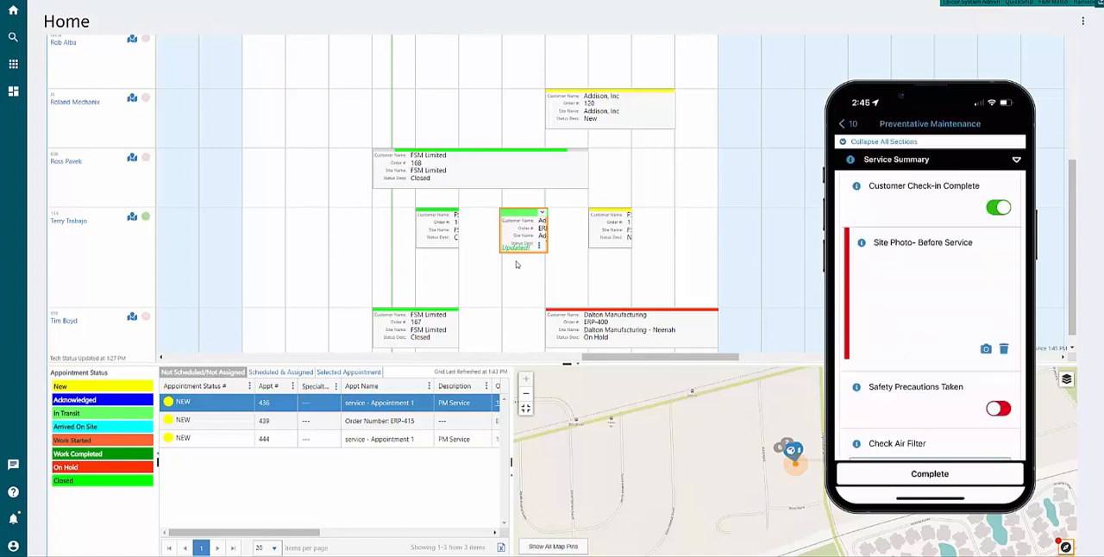
{"action": "left_click", "coordinate": [986, 346]}
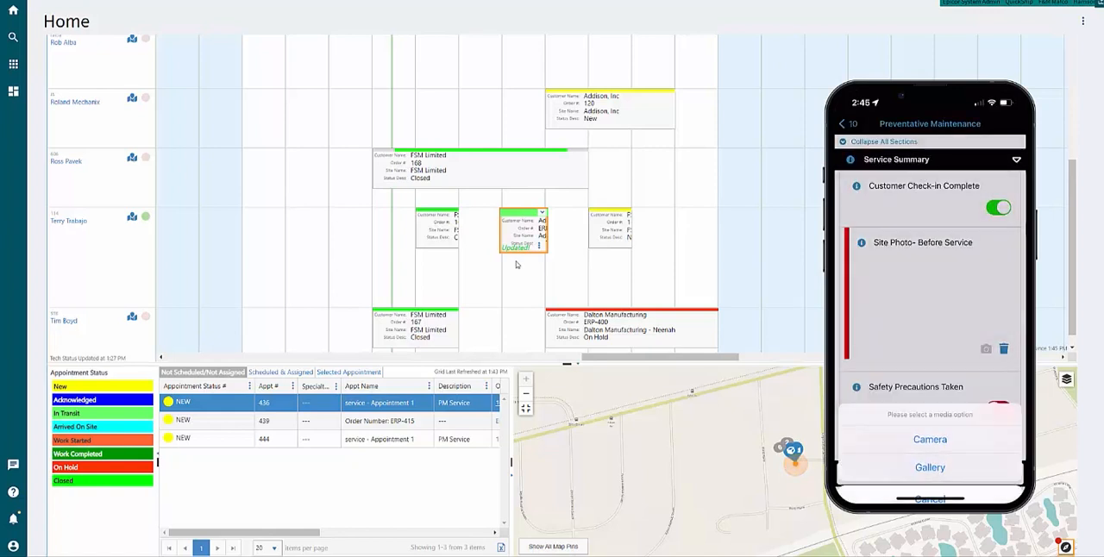